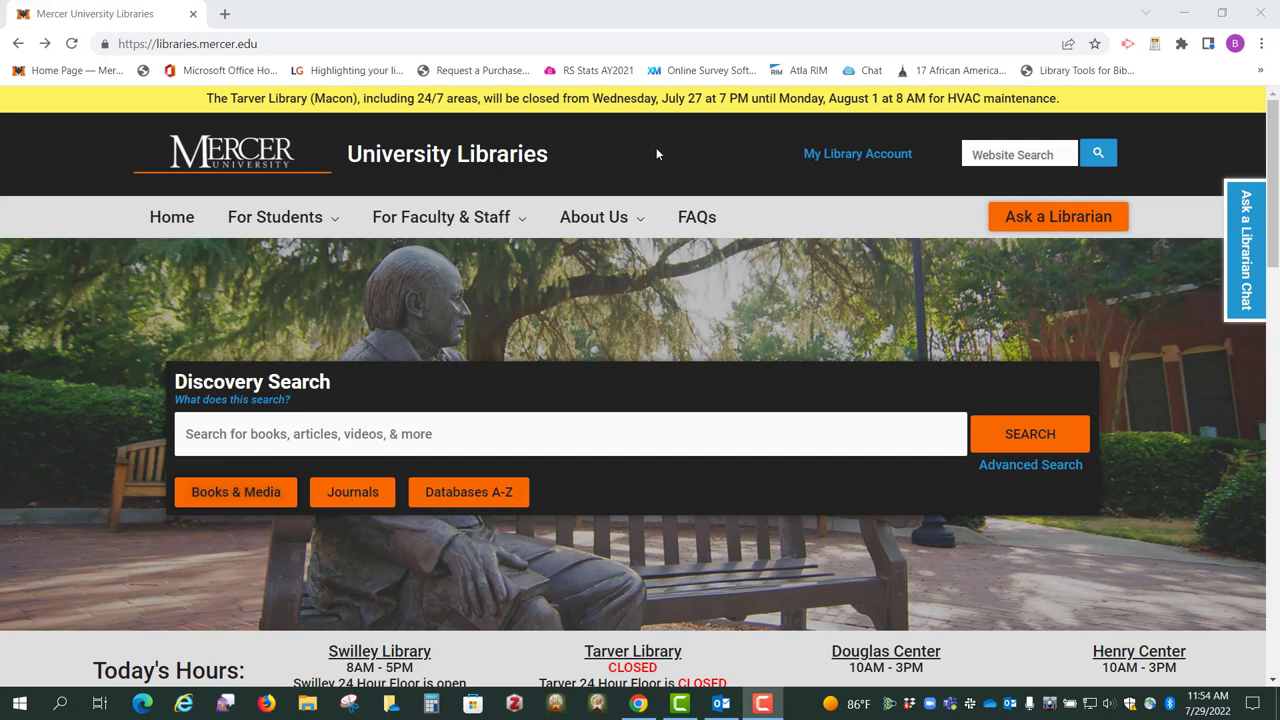
pyautogui.moveTo(461, 115)
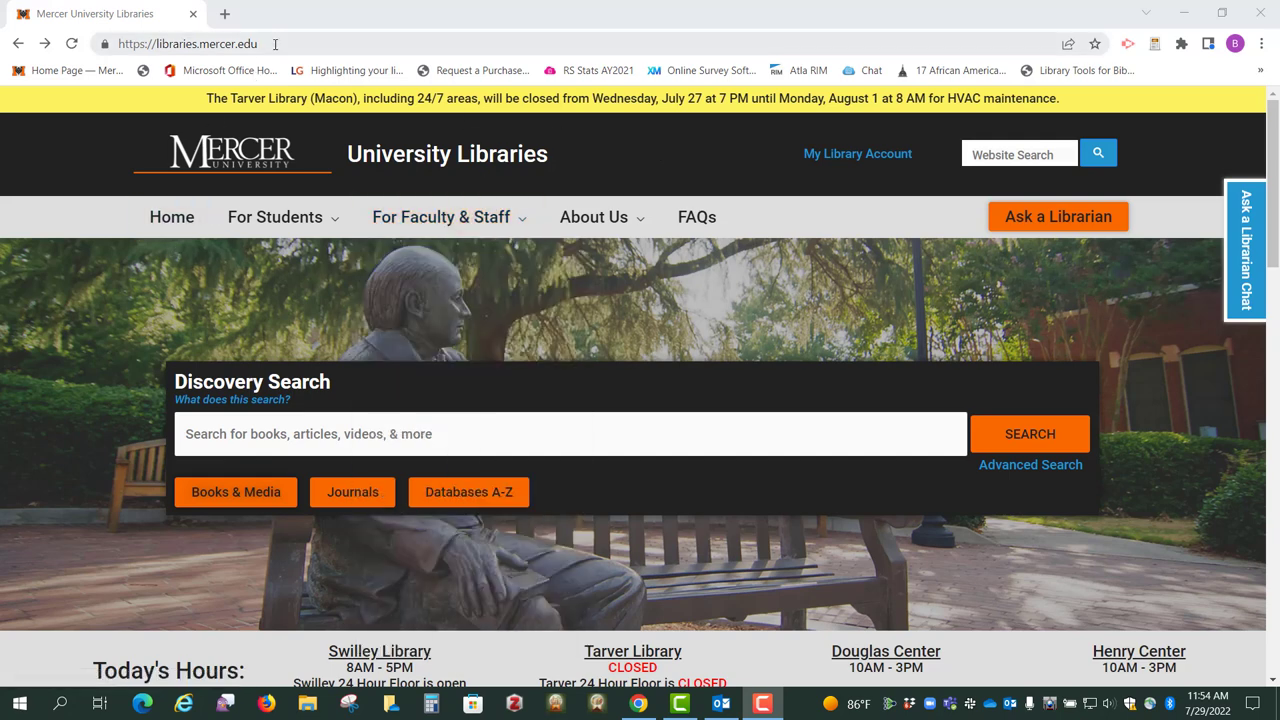
# - Open ATLA Religion with ATLA Serials PLUS from the library's Databases A-Z list
pyautogui.click(188, 43)
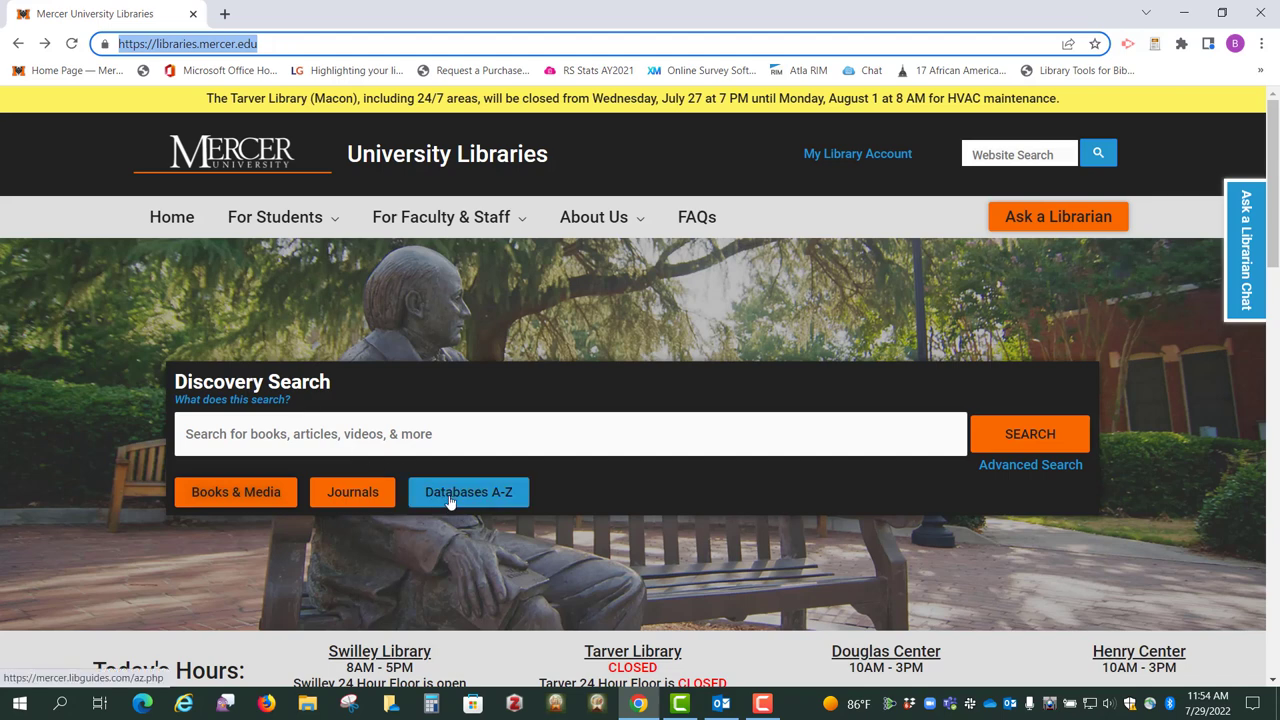
pyautogui.click(468, 492)
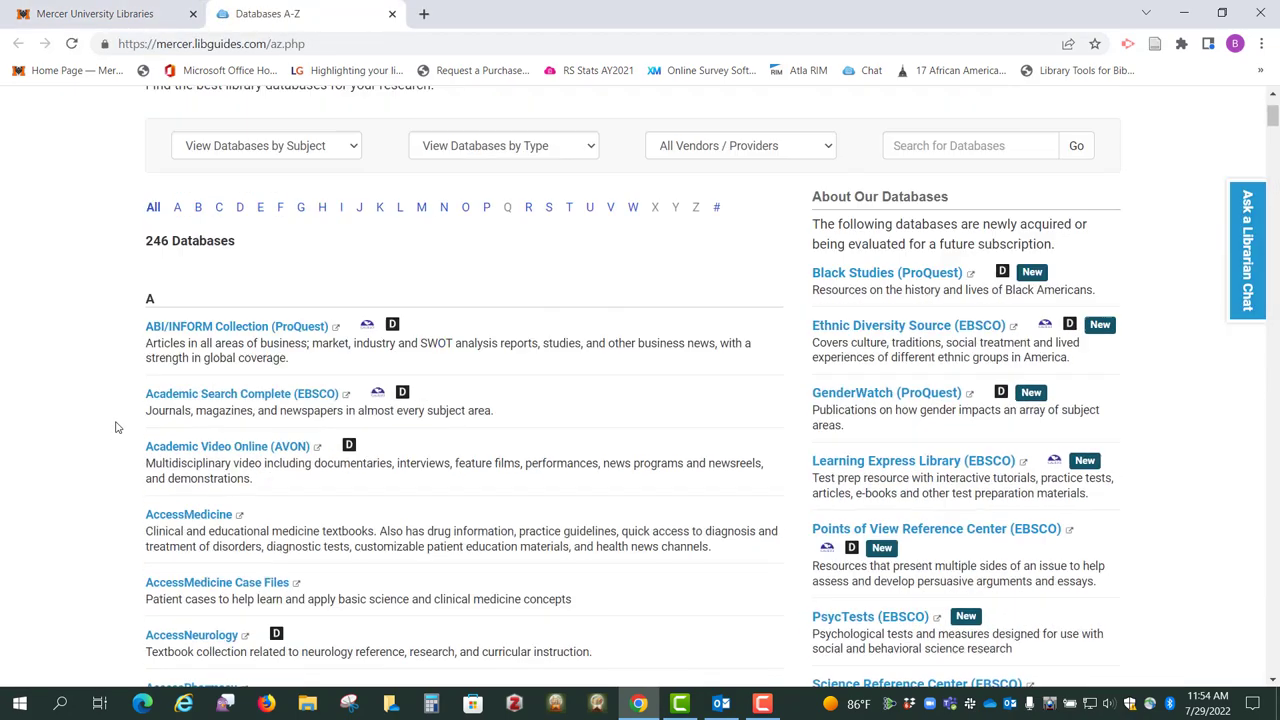
pyautogui.scroll(-3)
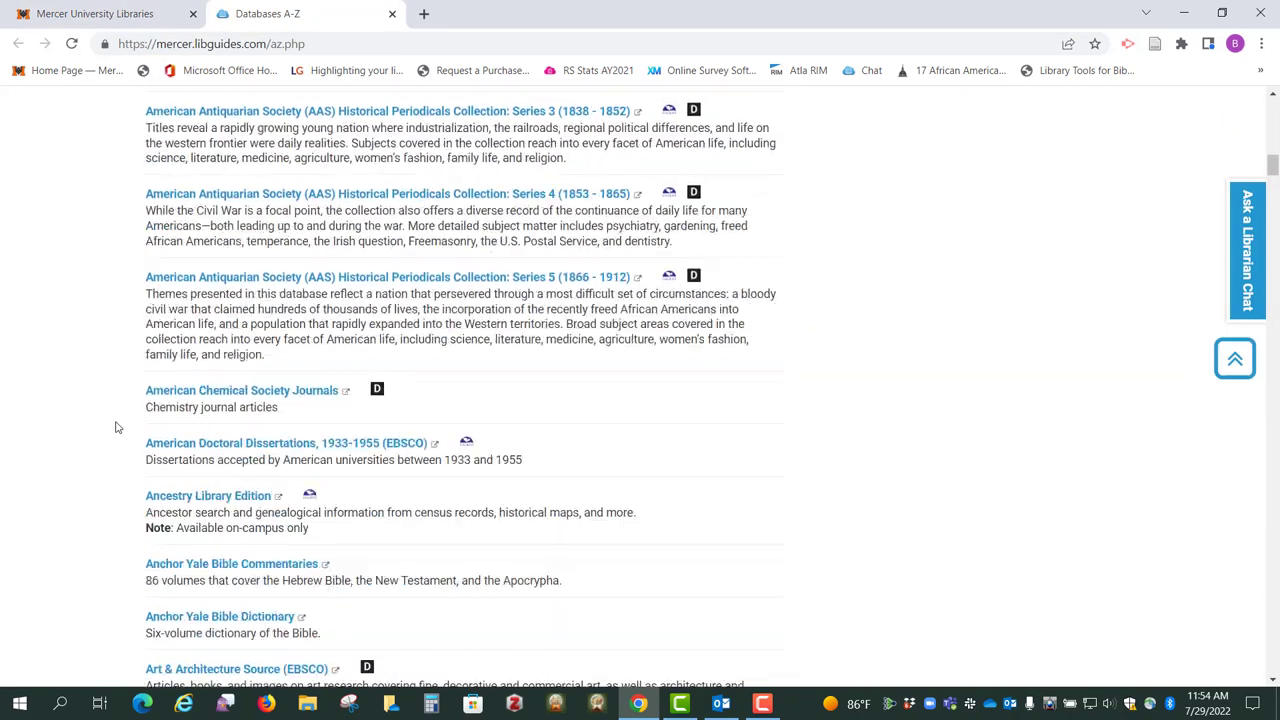
pyautogui.scroll(-3)
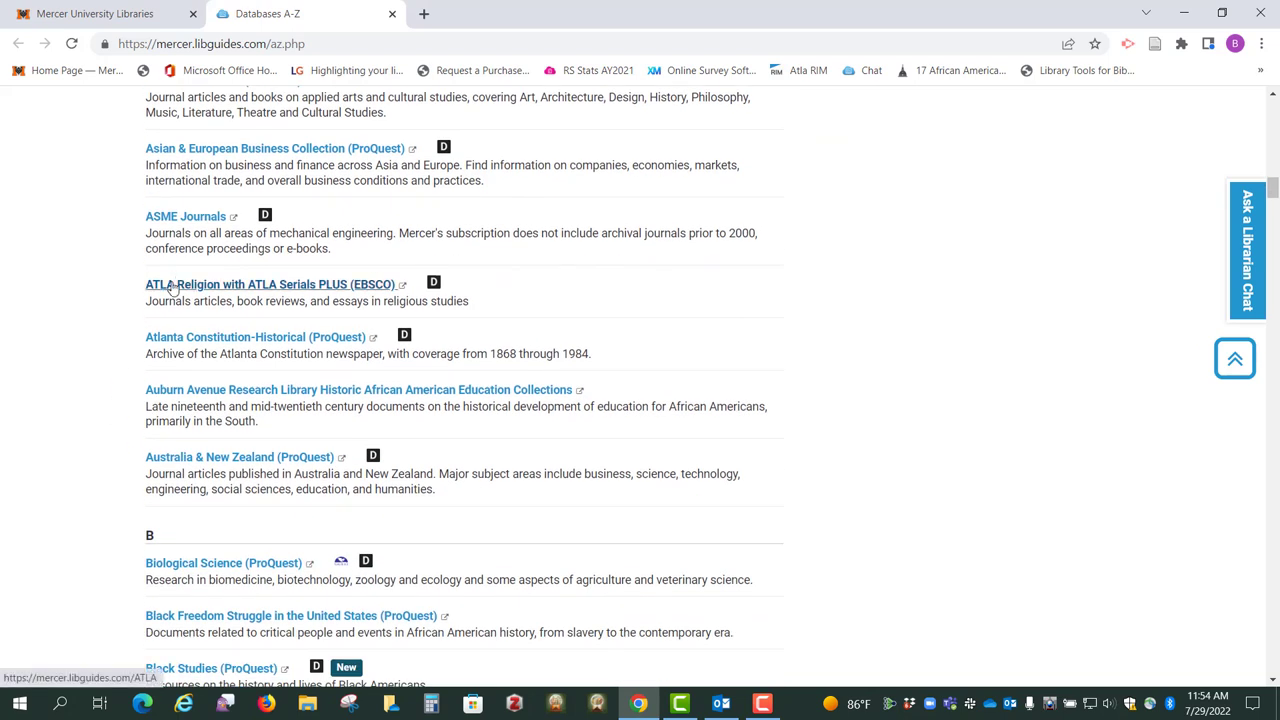
pyautogui.click(269, 284)
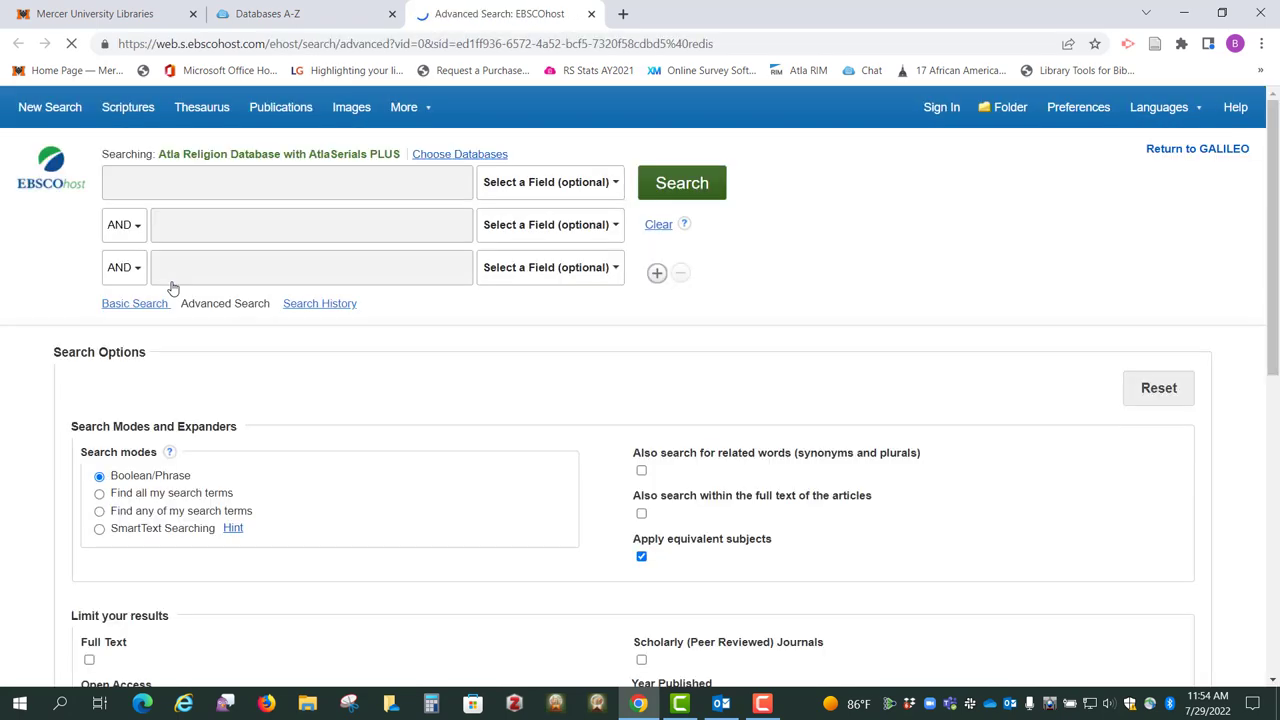
# - Search the ATLA Religion Database for 'spirituality'
pyautogui.click(287, 182)
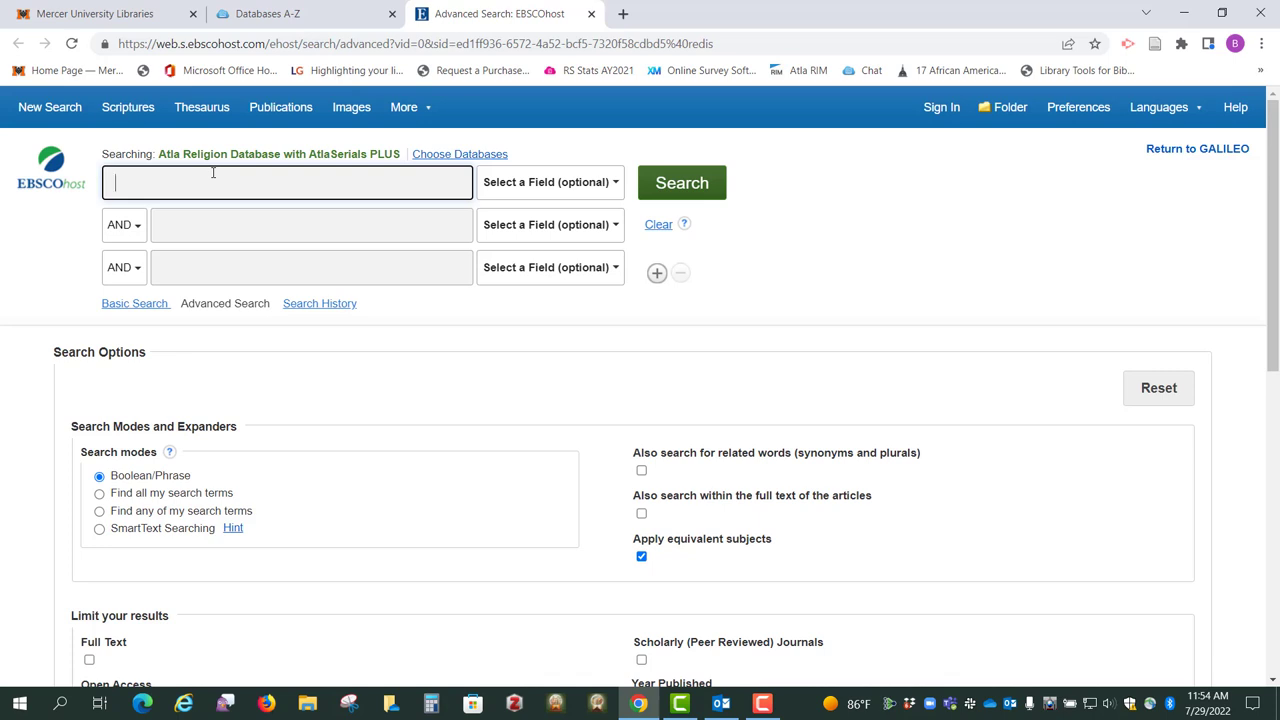
pyautogui.write('spirituality')
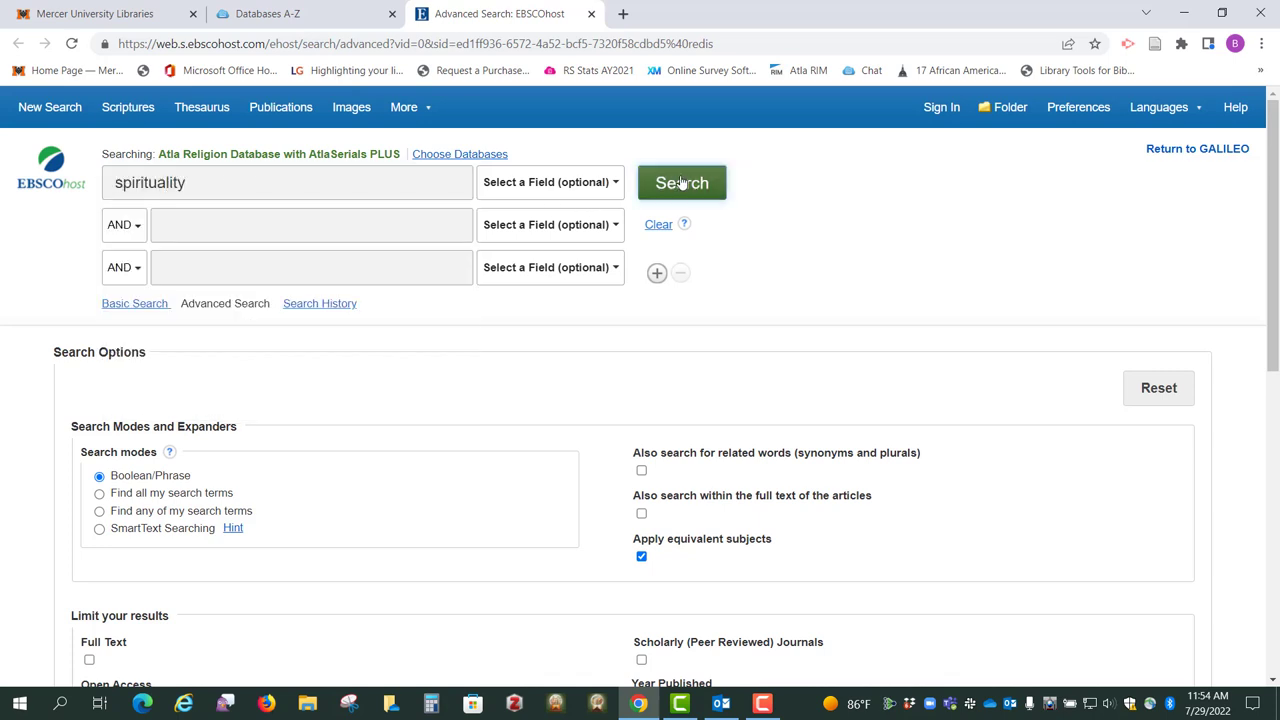
pyautogui.click(682, 182)
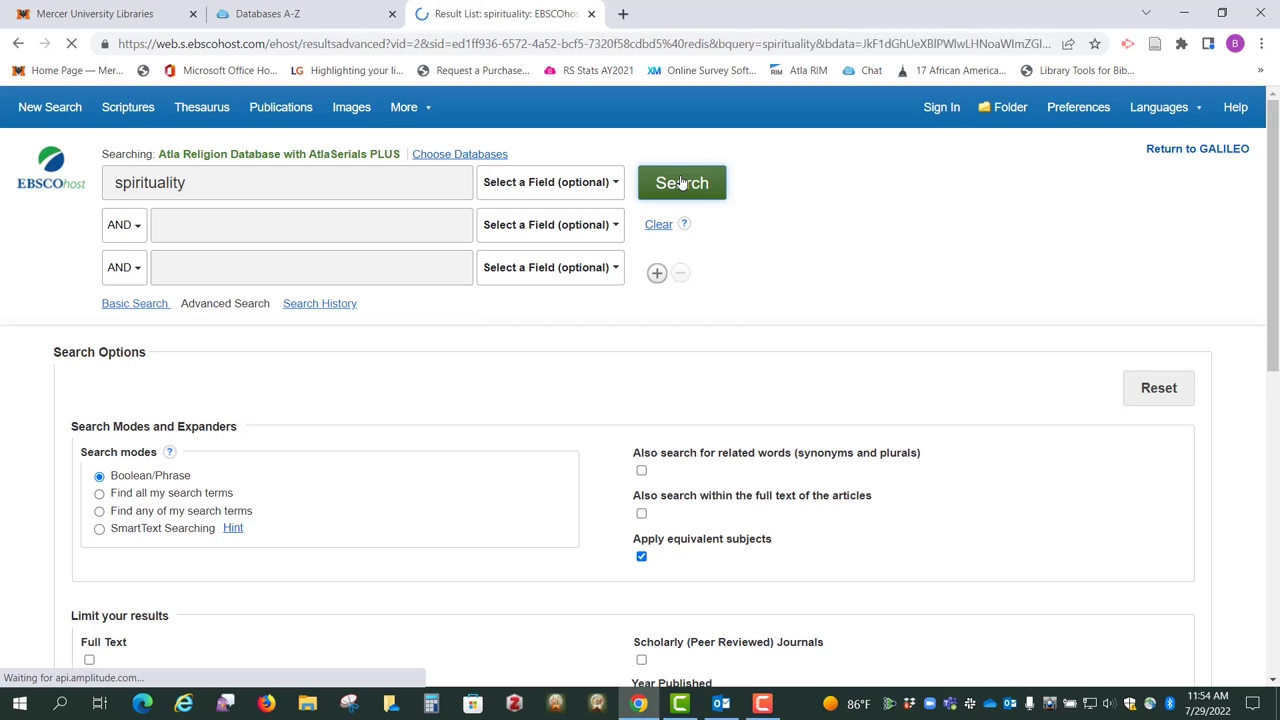
pyautogui.click(682, 182)
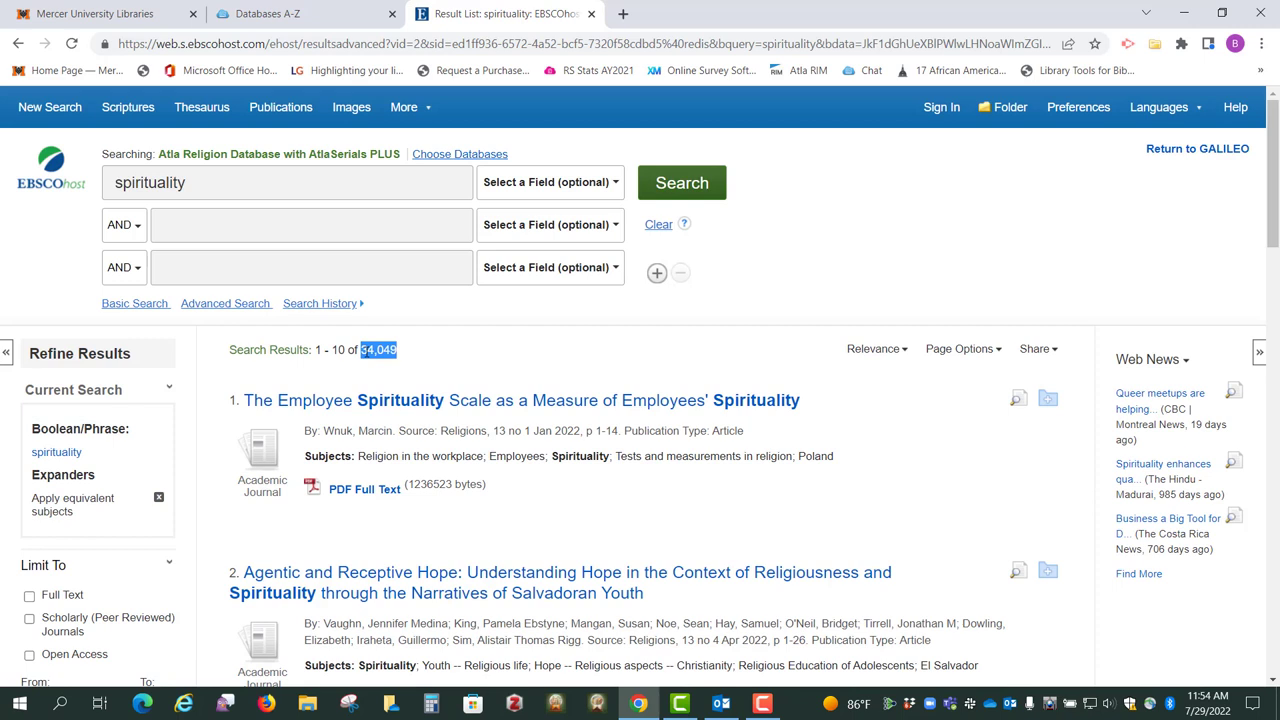
pyautogui.moveTo(391, 400)
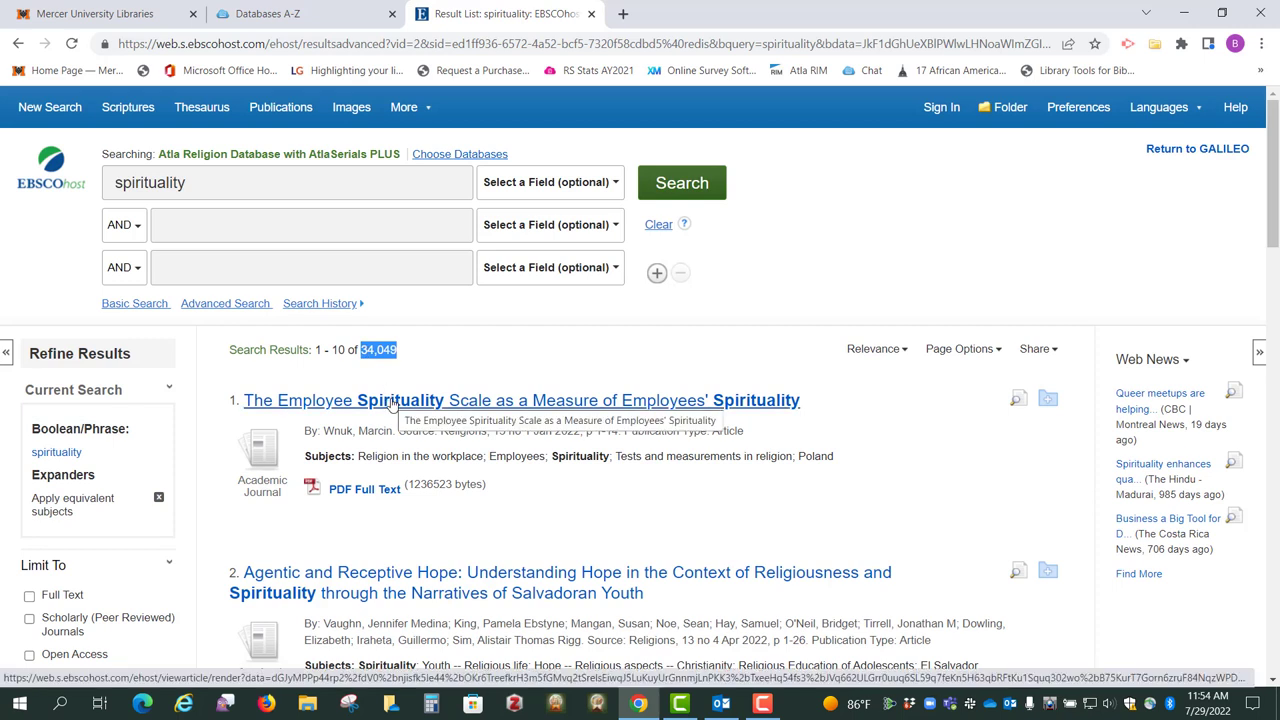
# - Add 'prayer' as a second AND term and rerun the search
pyautogui.click(311, 224)
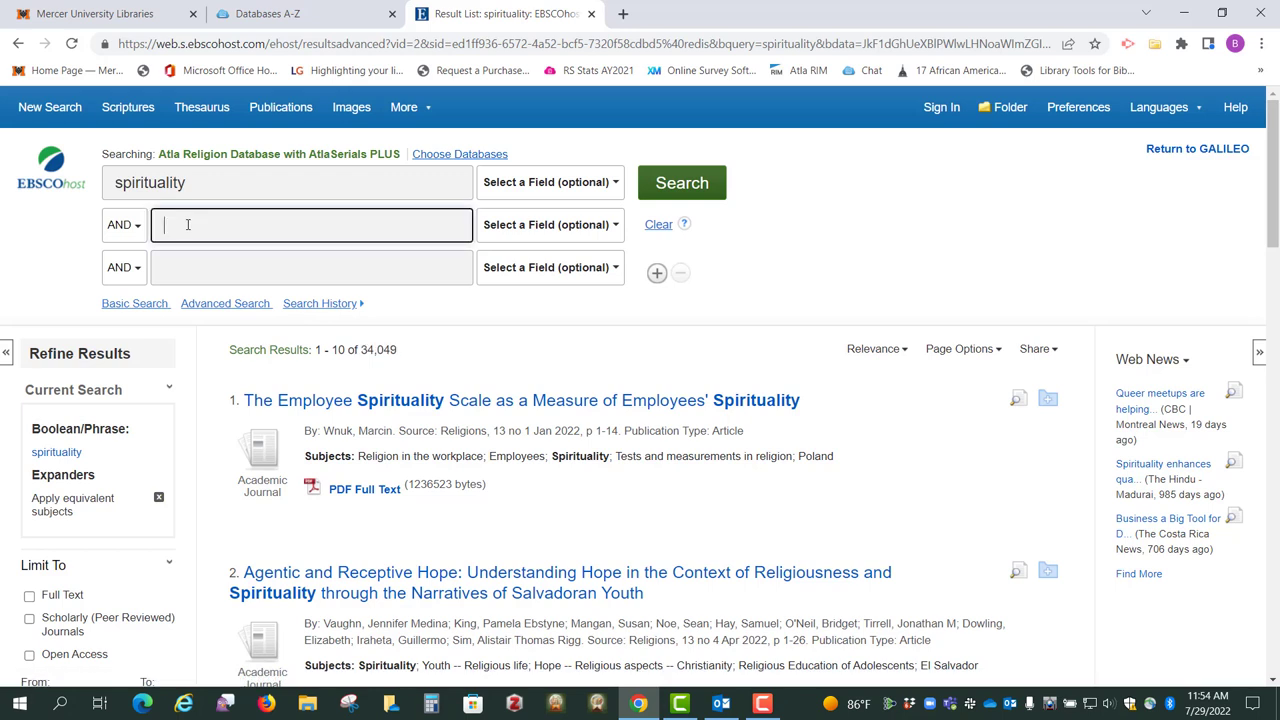
pyautogui.click(311, 224)
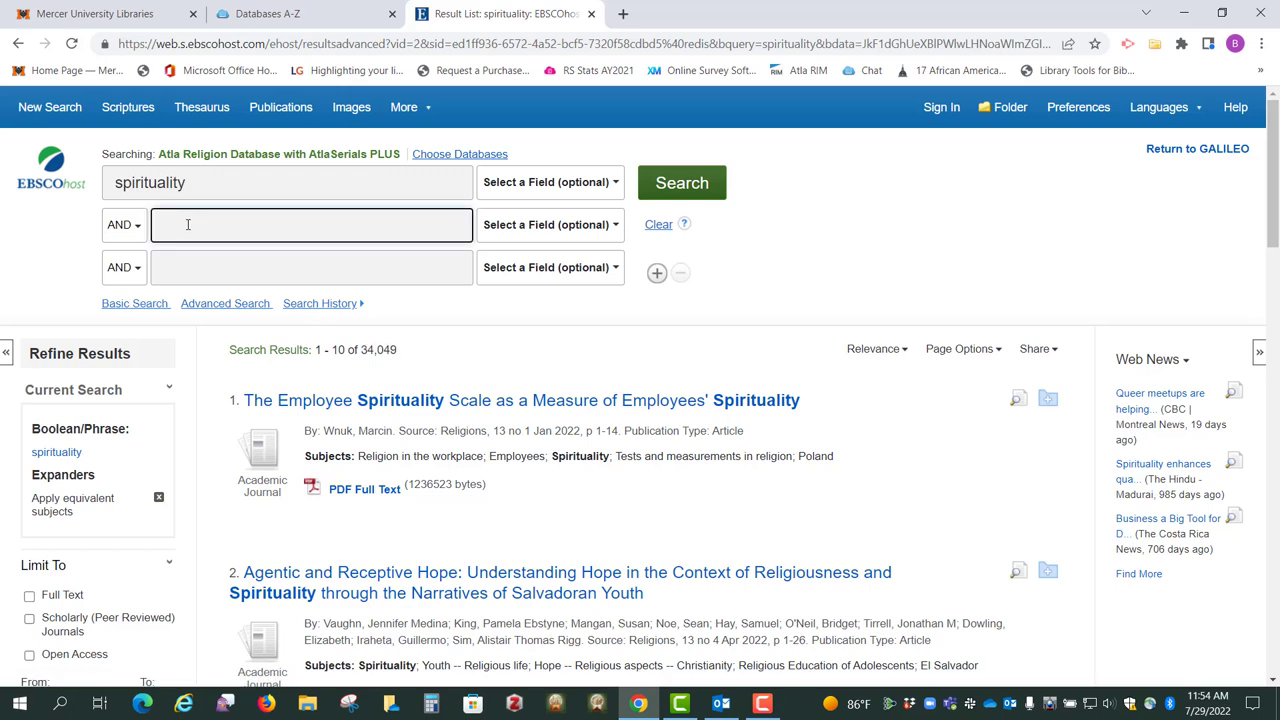
pyautogui.click(312, 224)
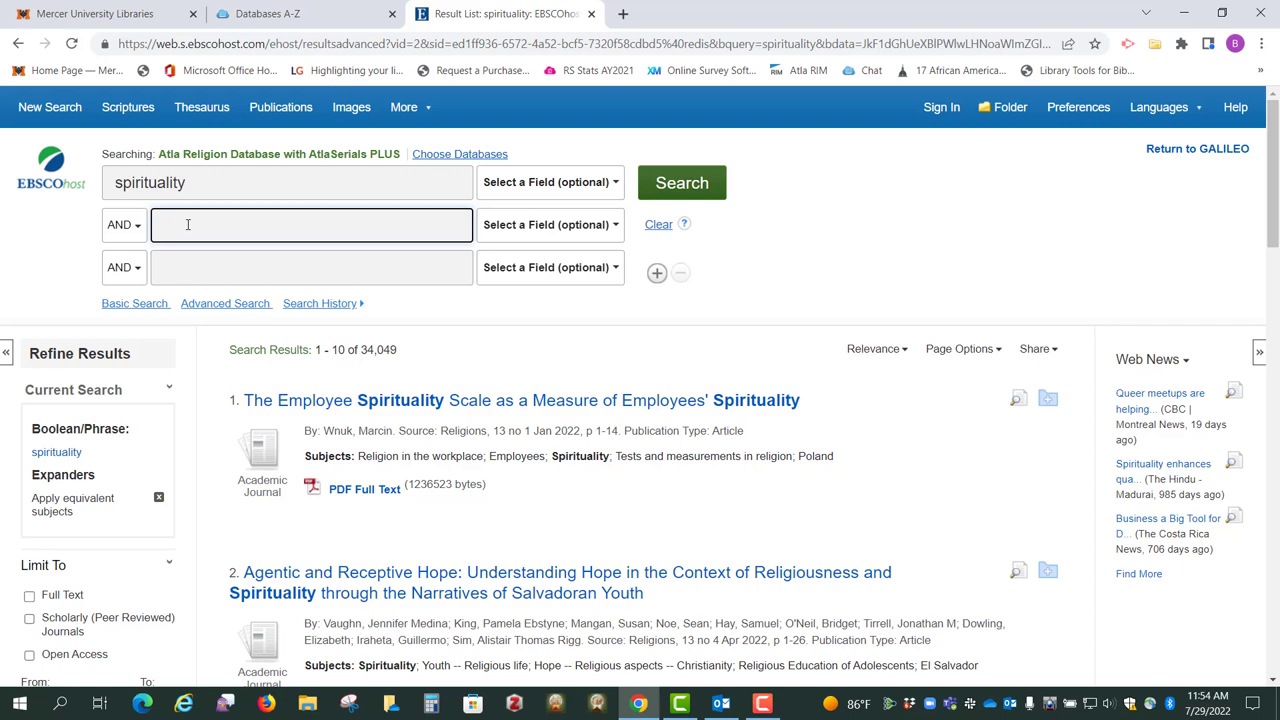
pyautogui.write('prayer')
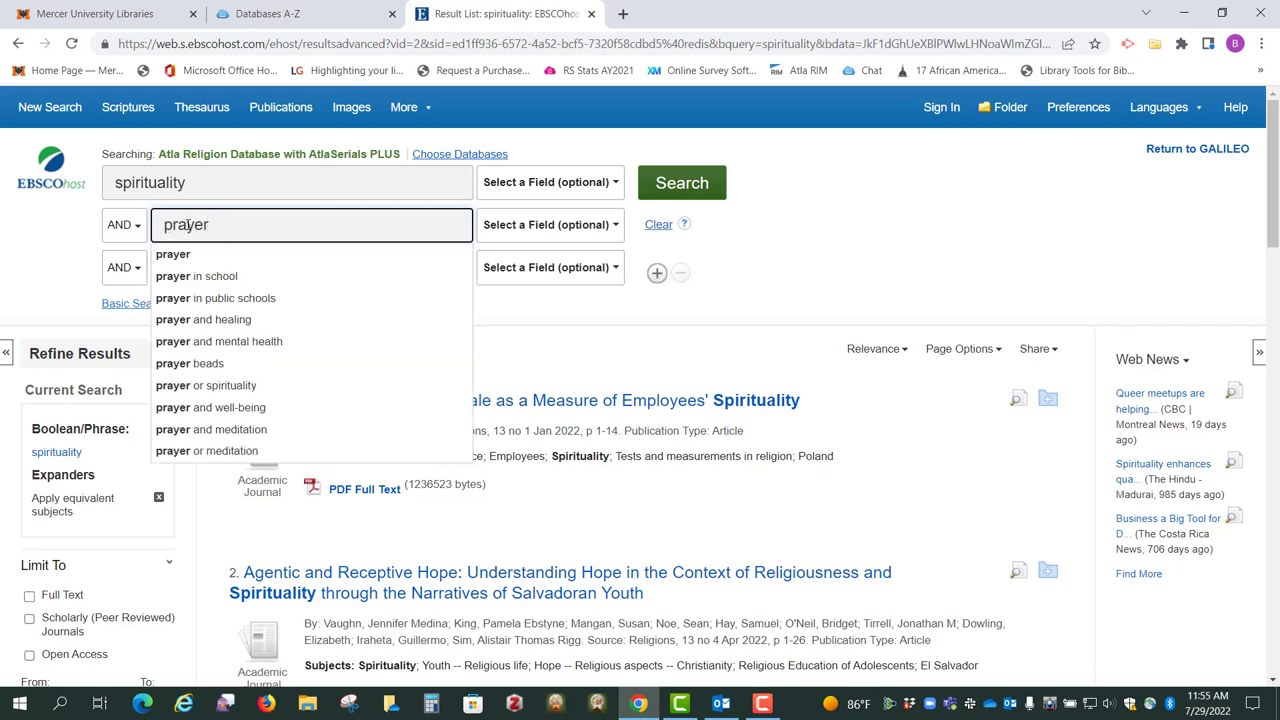
pyautogui.click(681, 182)
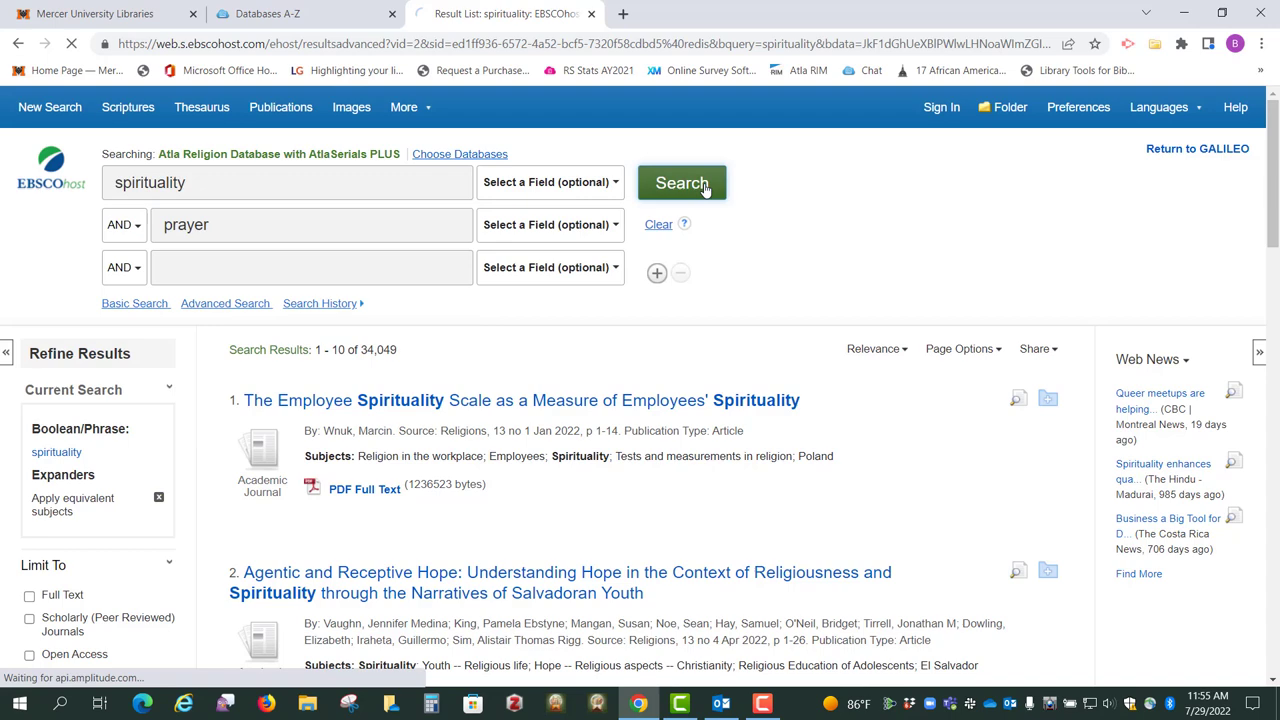
pyautogui.click(681, 182)
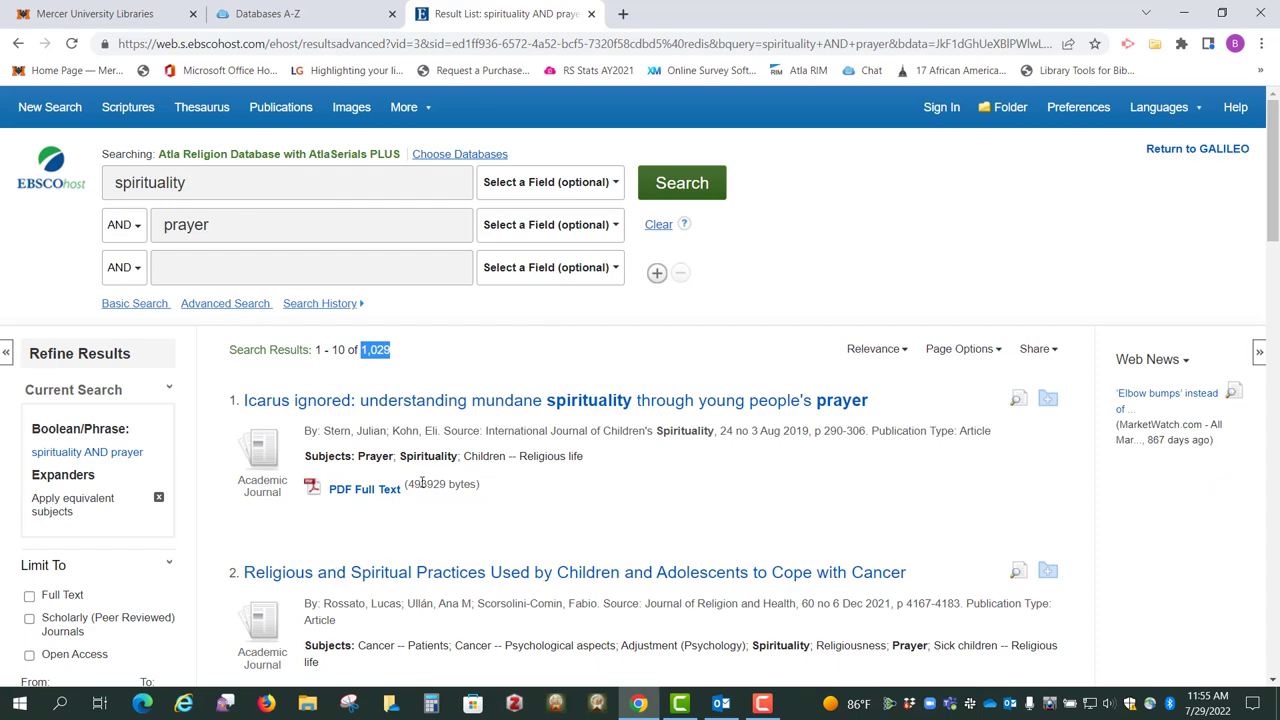
# - Scroll through the 1,029 results' refine panel to reach the facet options
pyautogui.scroll(-3)
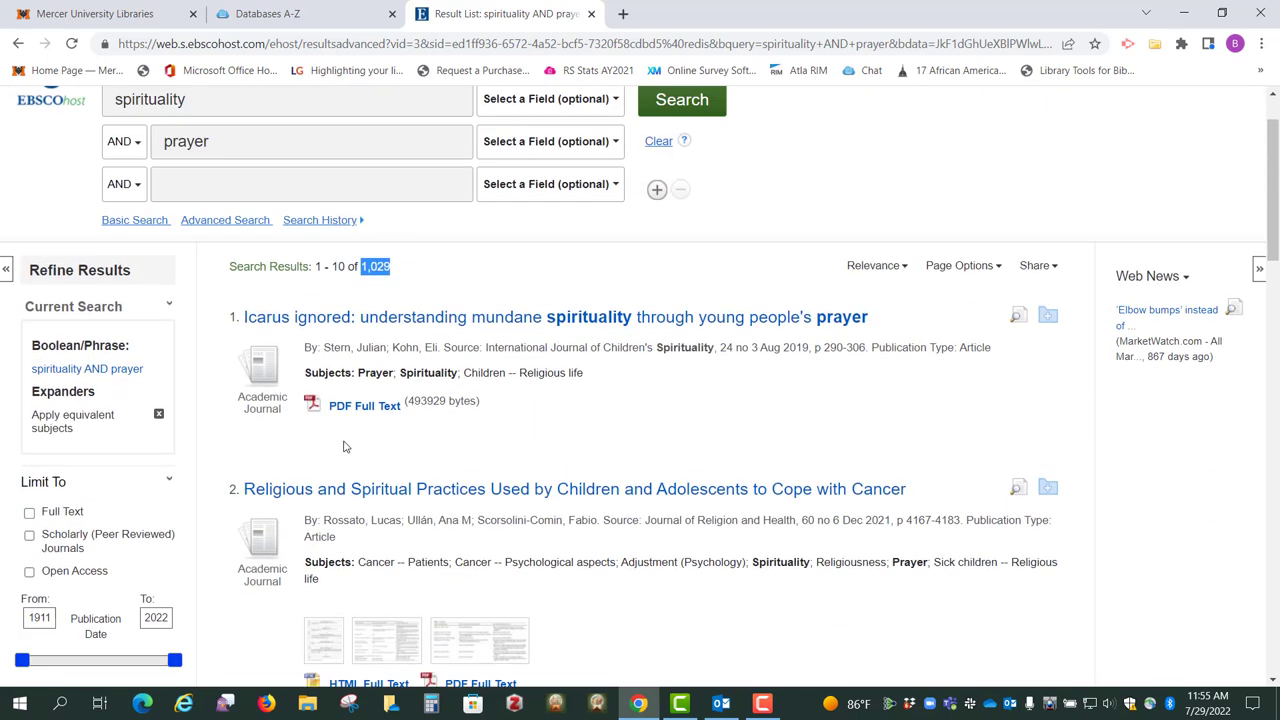
pyautogui.scroll(-3)
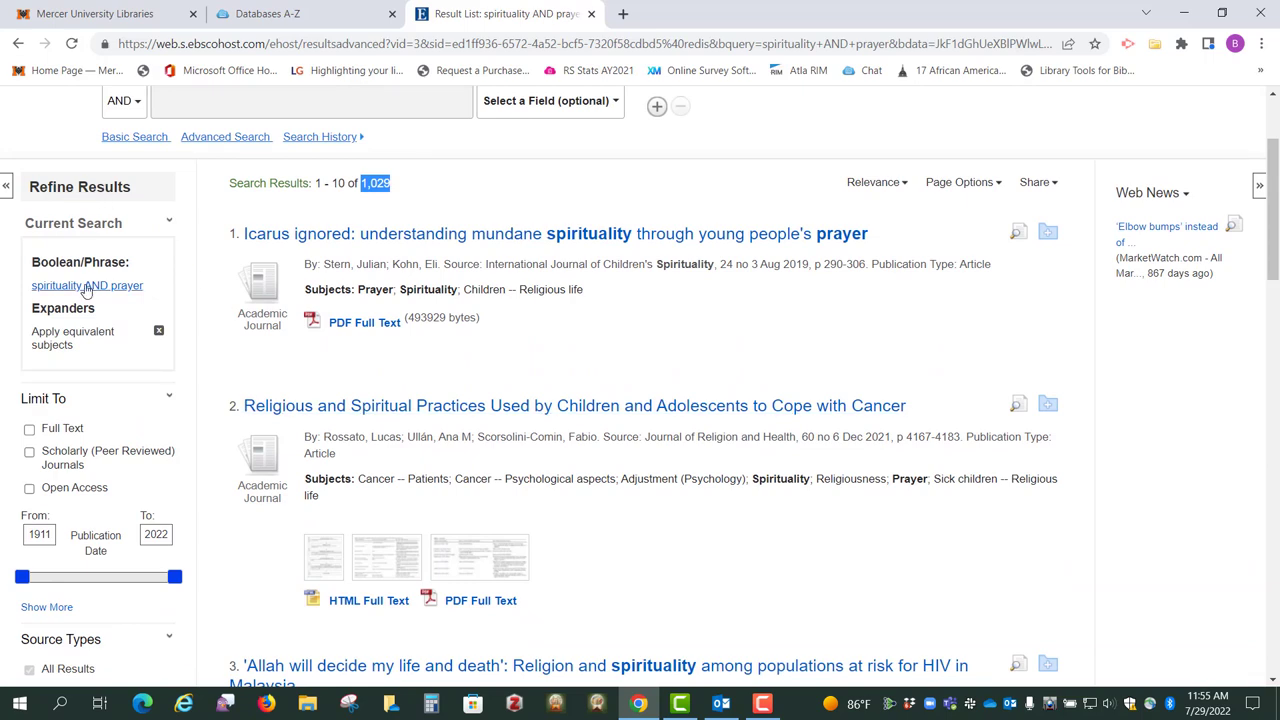
pyautogui.scroll(-3)
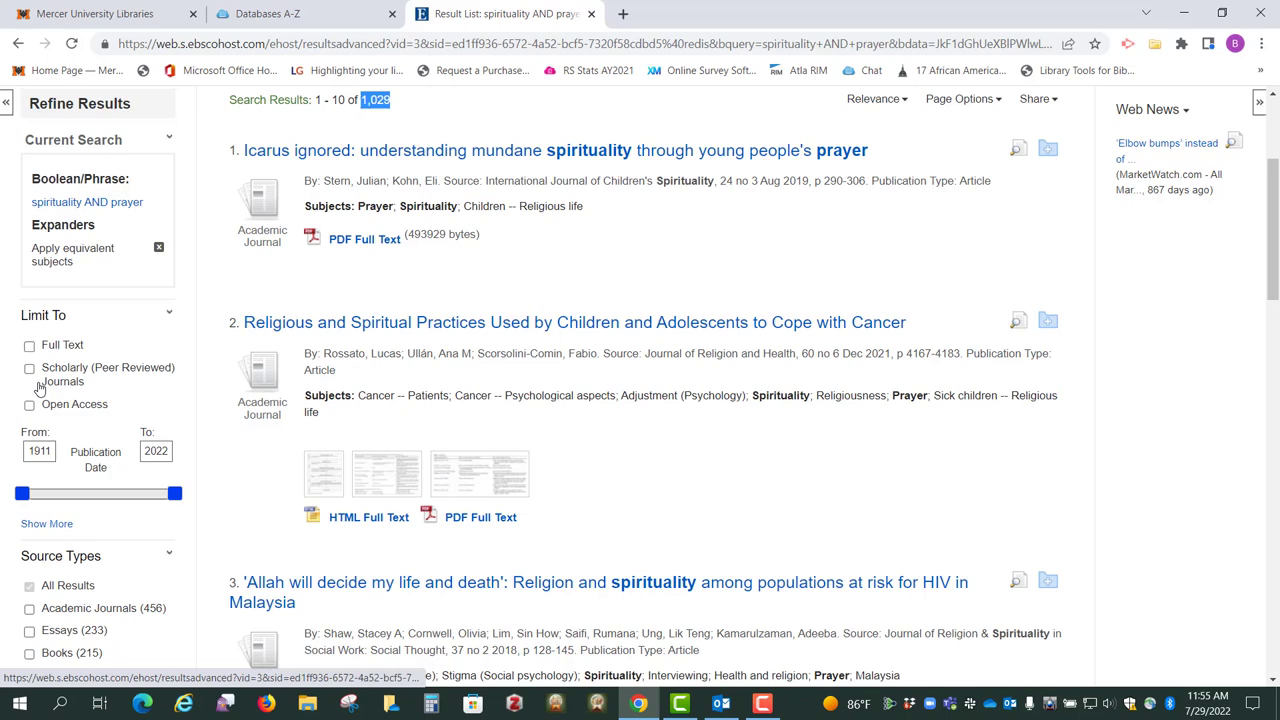
pyautogui.scroll(-3)
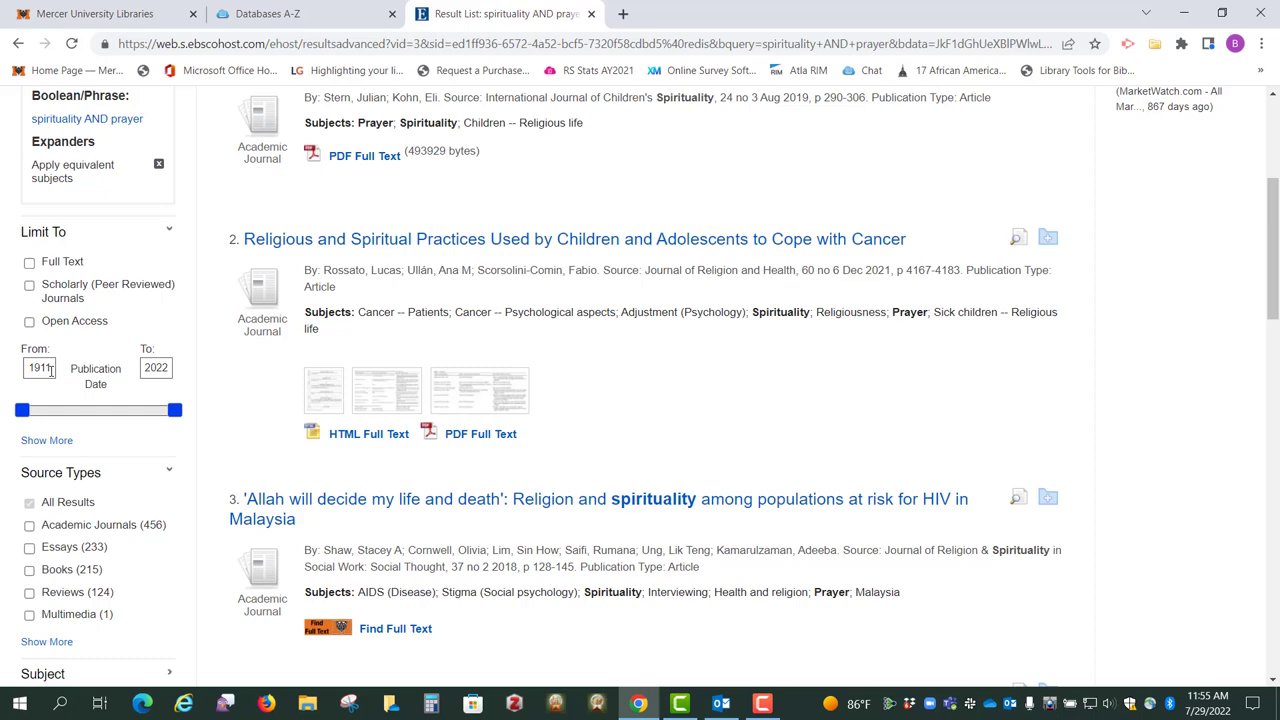
pyautogui.scroll(-3)
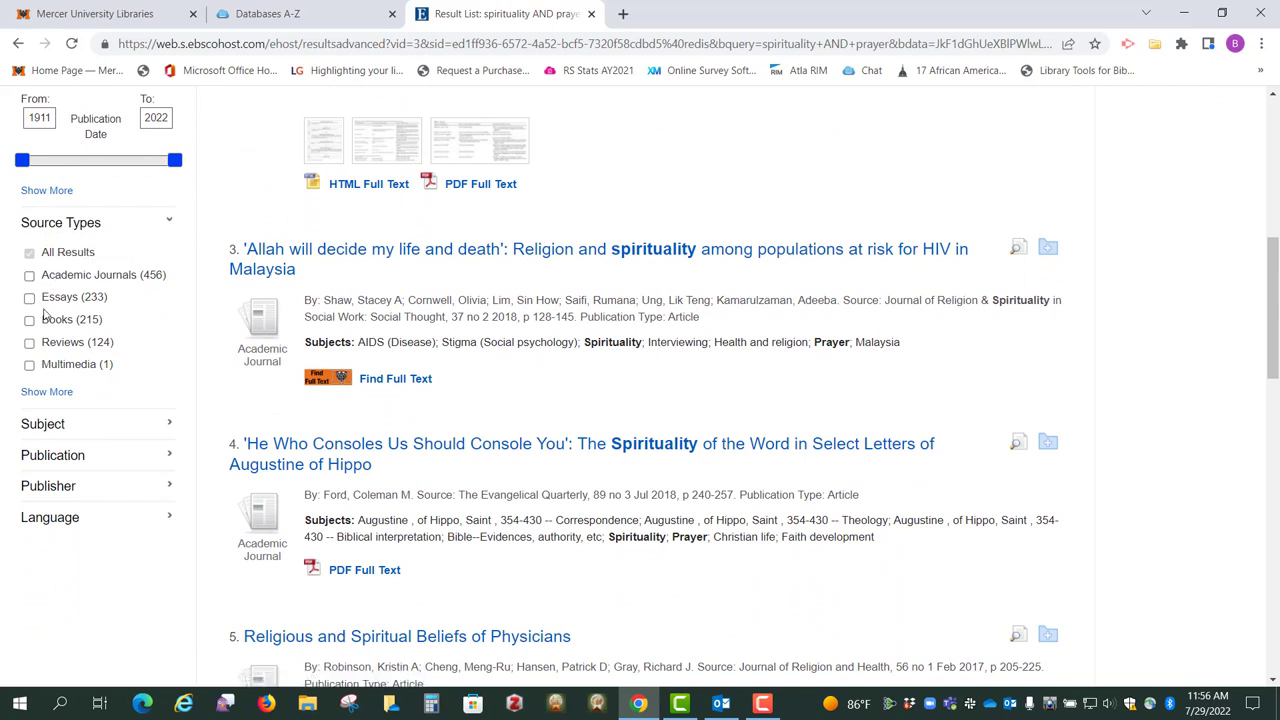
pyautogui.moveTo(157, 294)
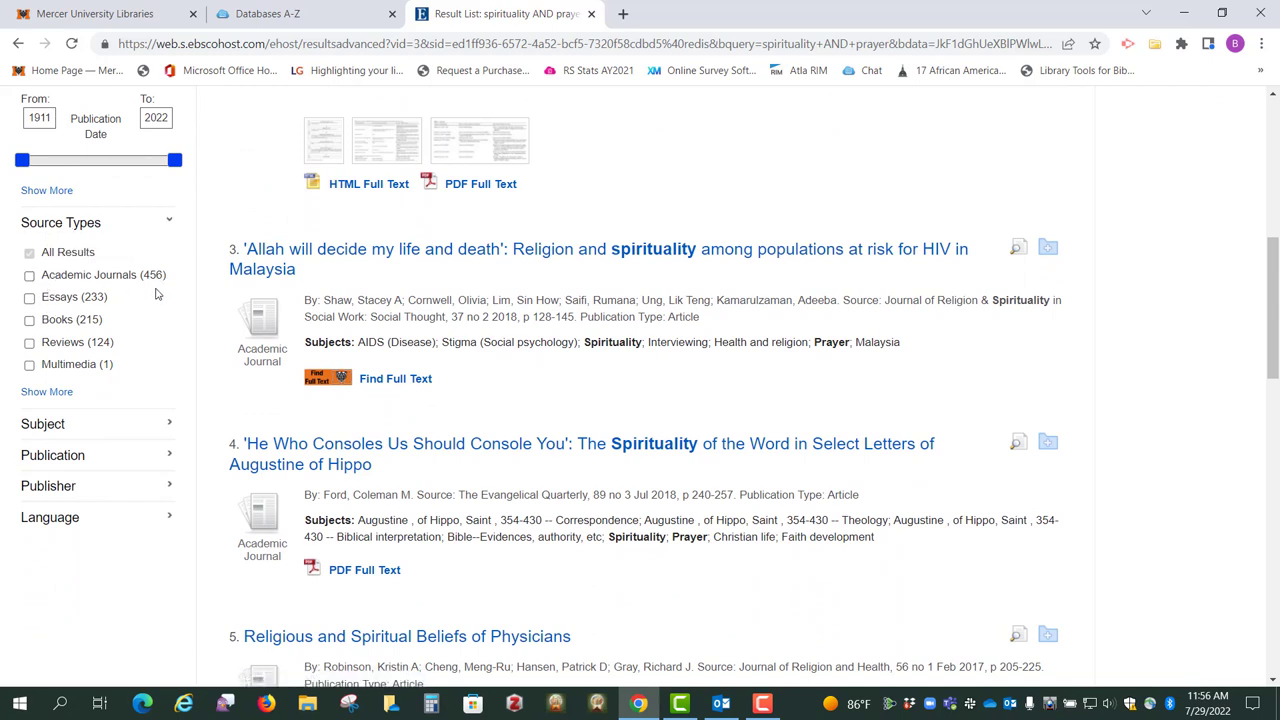
pyautogui.moveTo(110, 310)
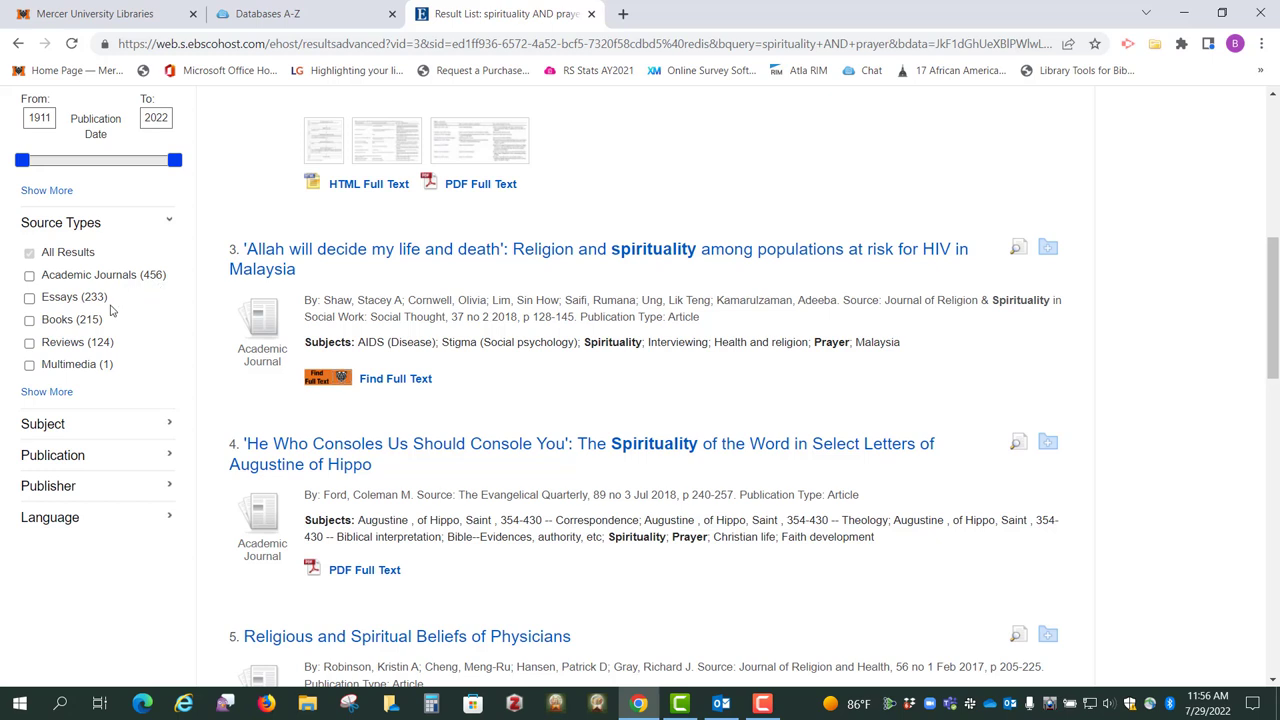
pyautogui.moveTo(116, 332)
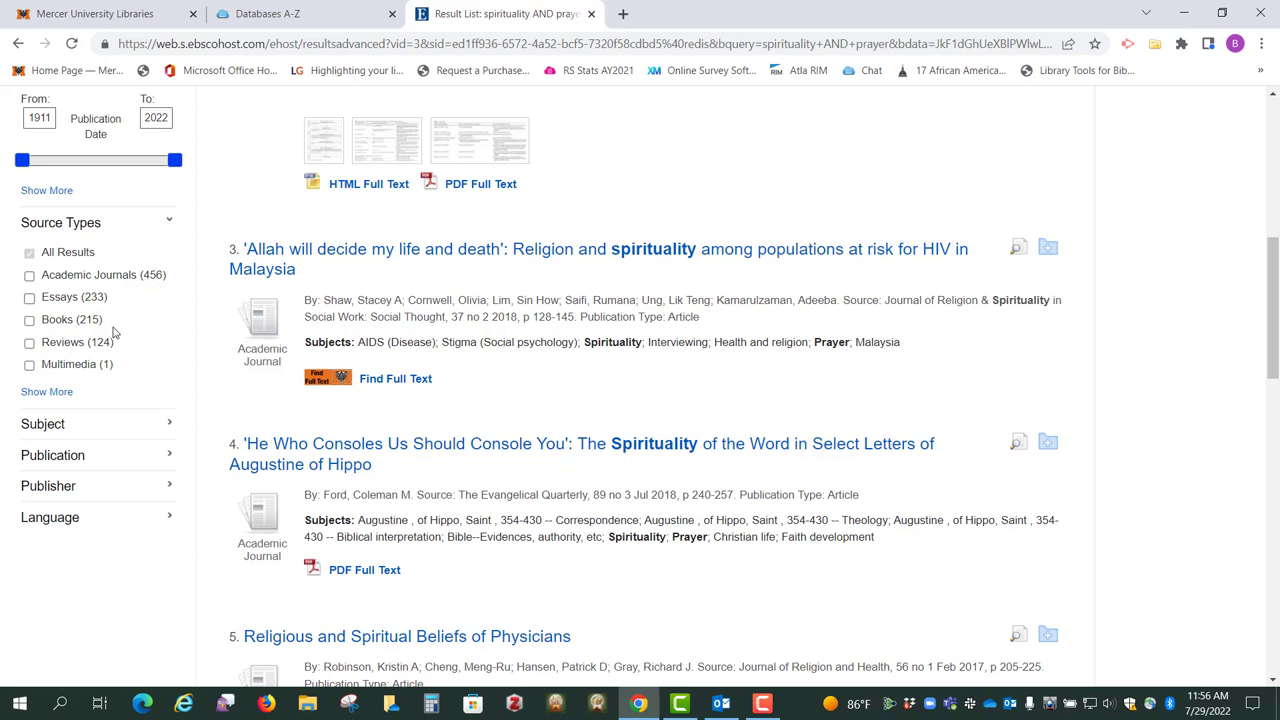
pyautogui.moveTo(117, 380)
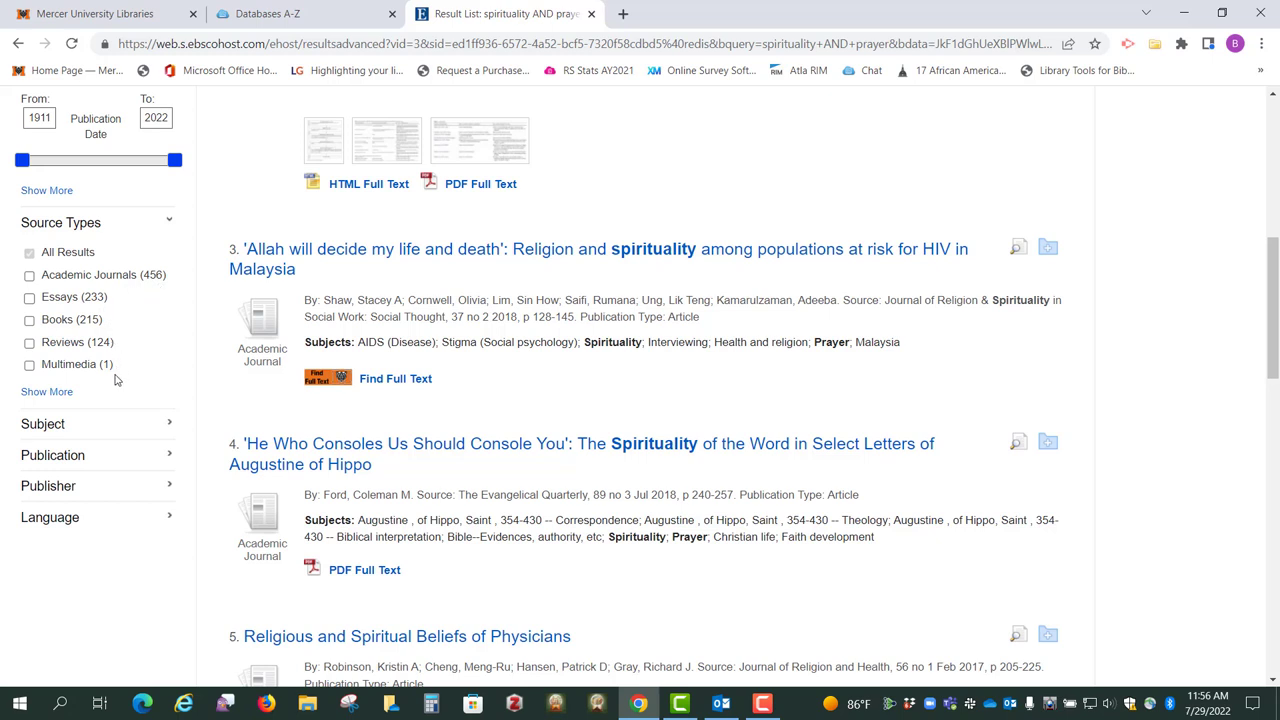
pyautogui.moveTo(118, 378)
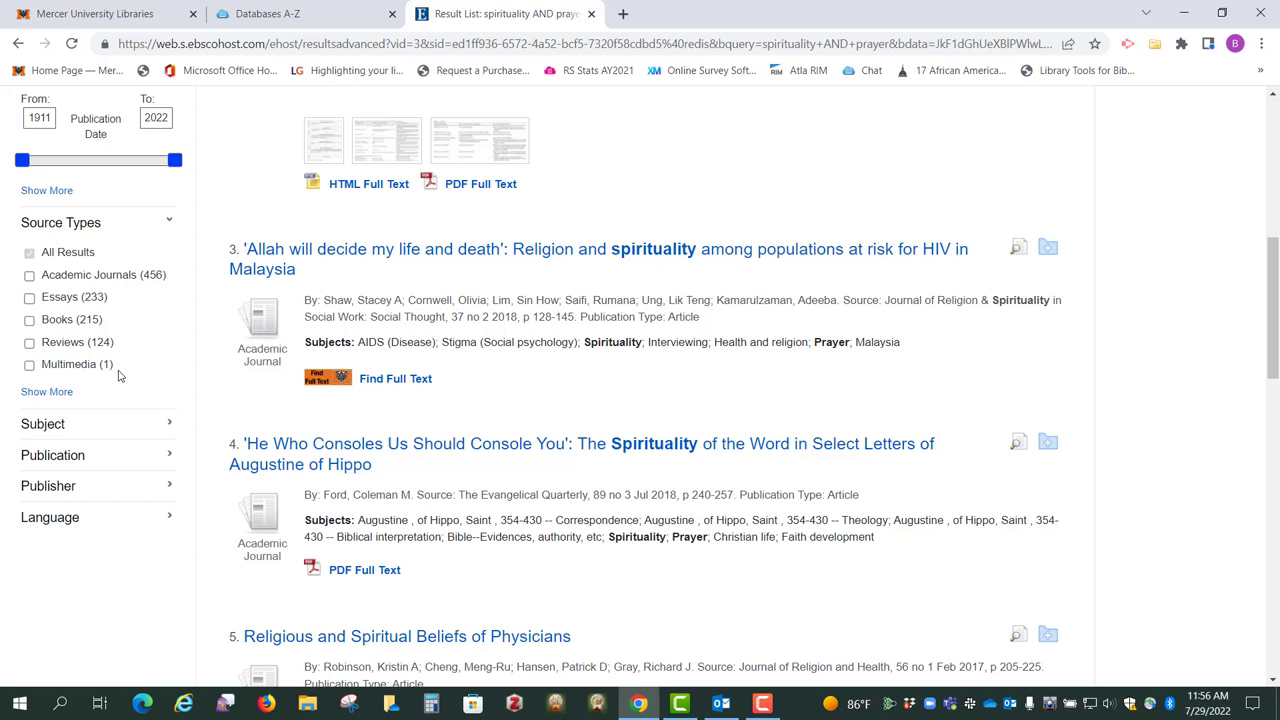
pyautogui.moveTo(124, 377)
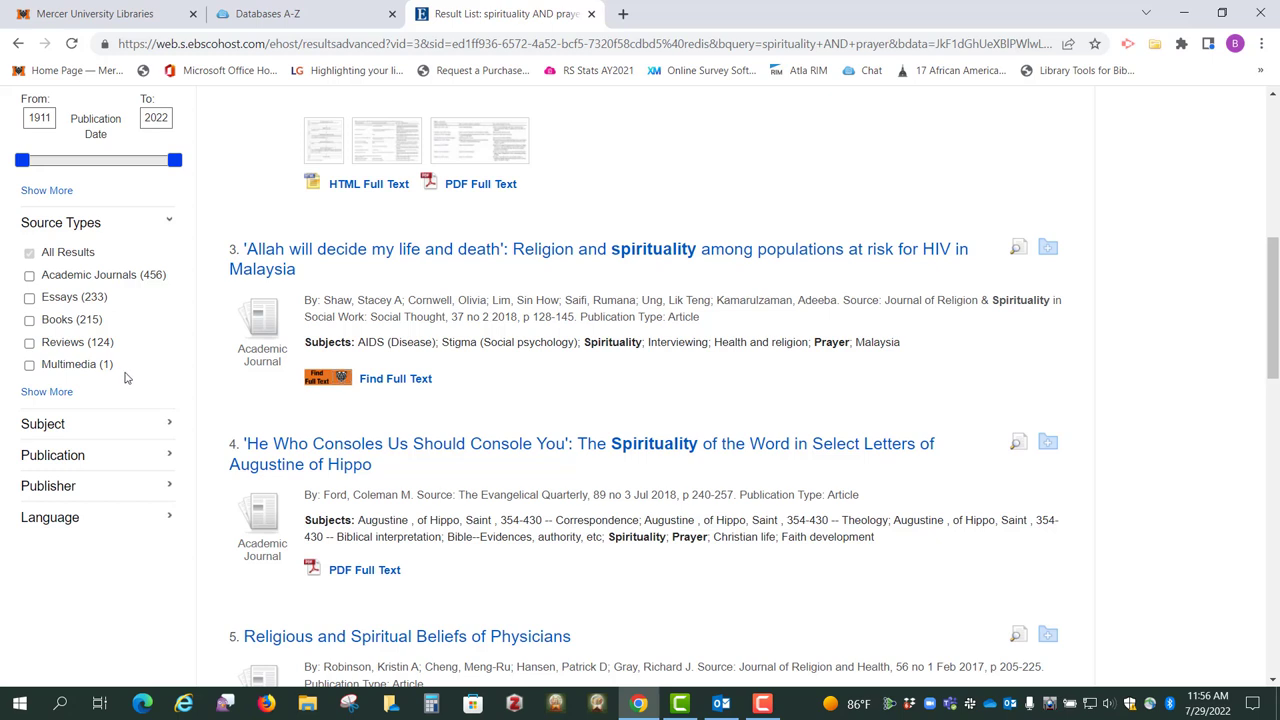
pyautogui.moveTo(43, 424)
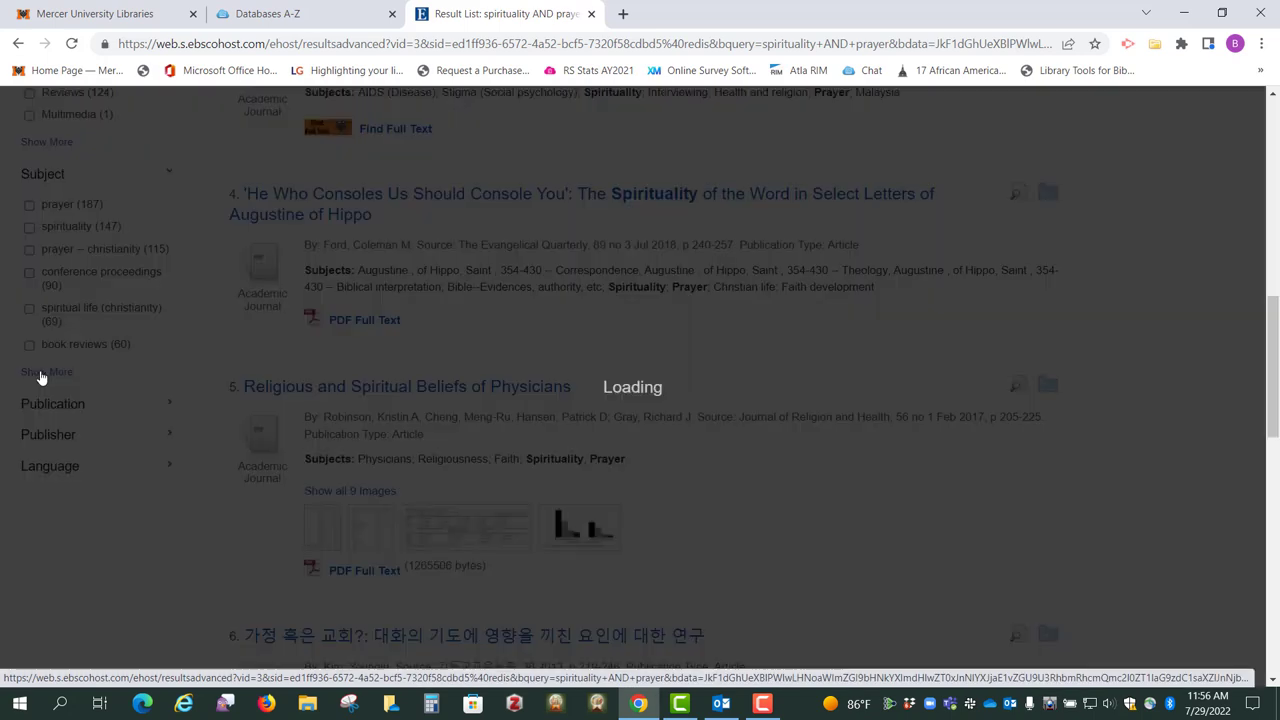
# - Limit results to the subject 'prayer -- christianity', narrowing to 115 articles
pyautogui.click(46, 372)
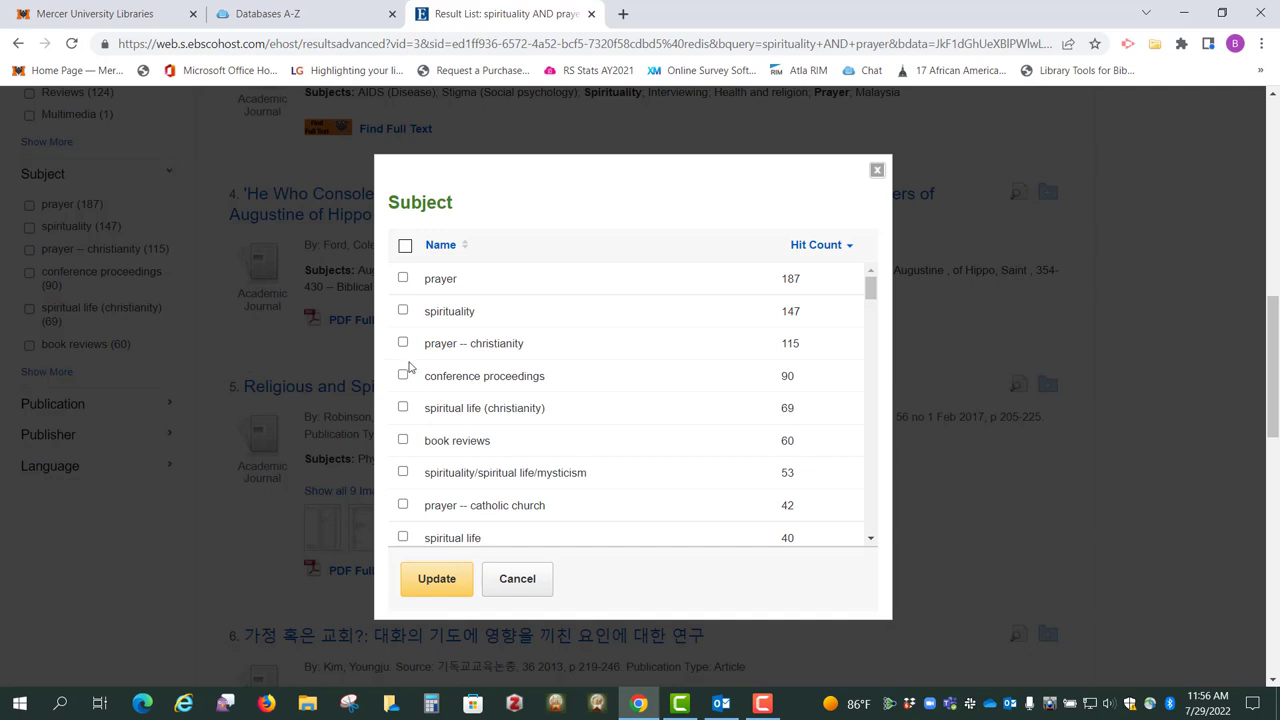
pyautogui.moveTo(450, 358)
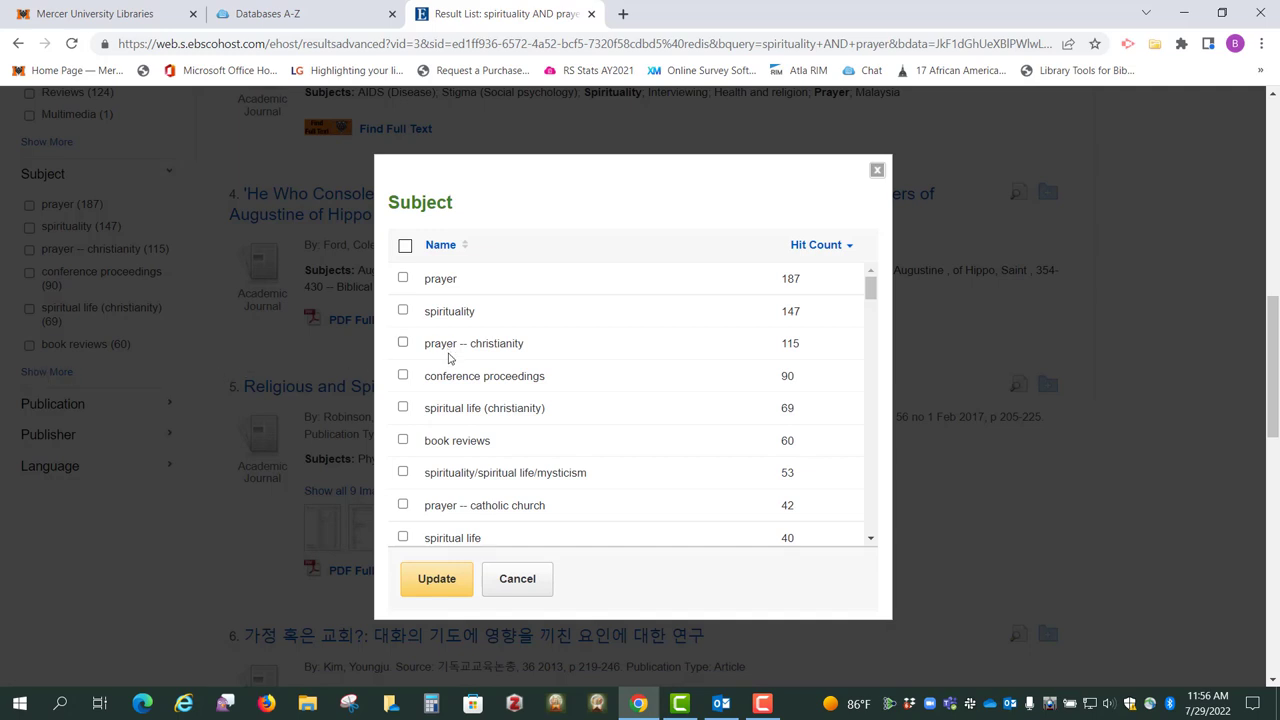
pyautogui.moveTo(478, 516)
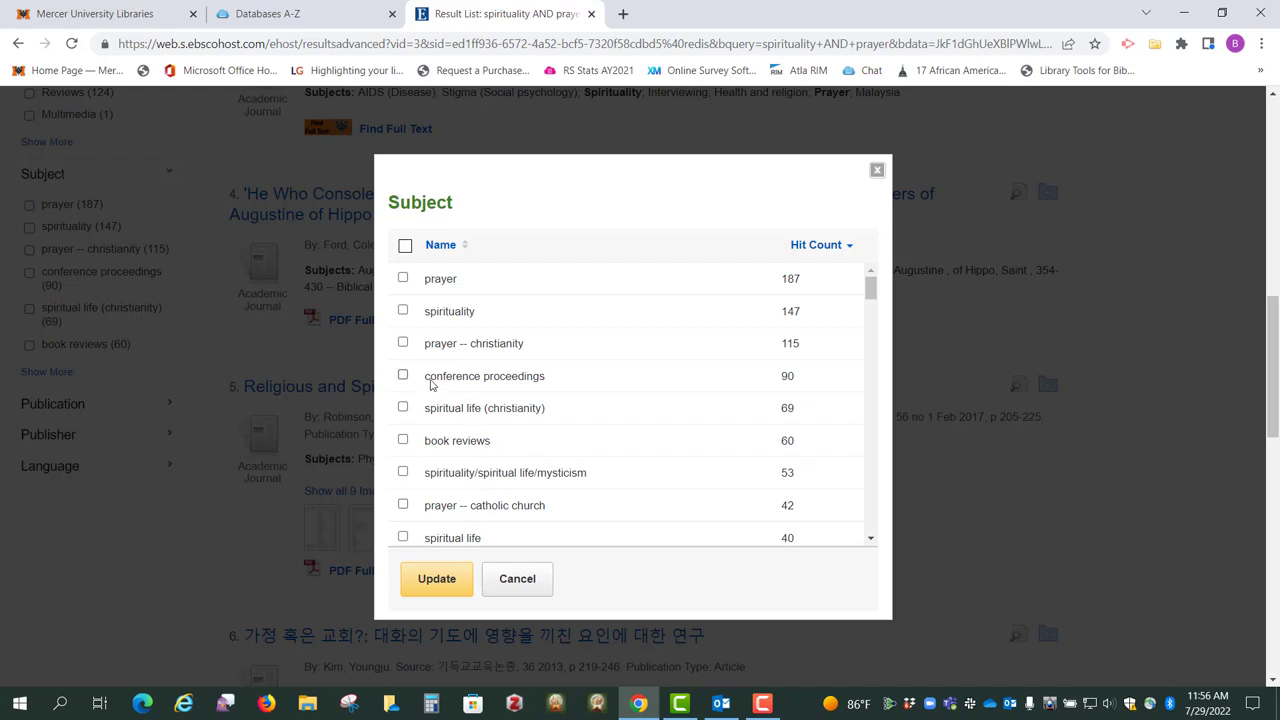
pyautogui.moveTo(455, 360)
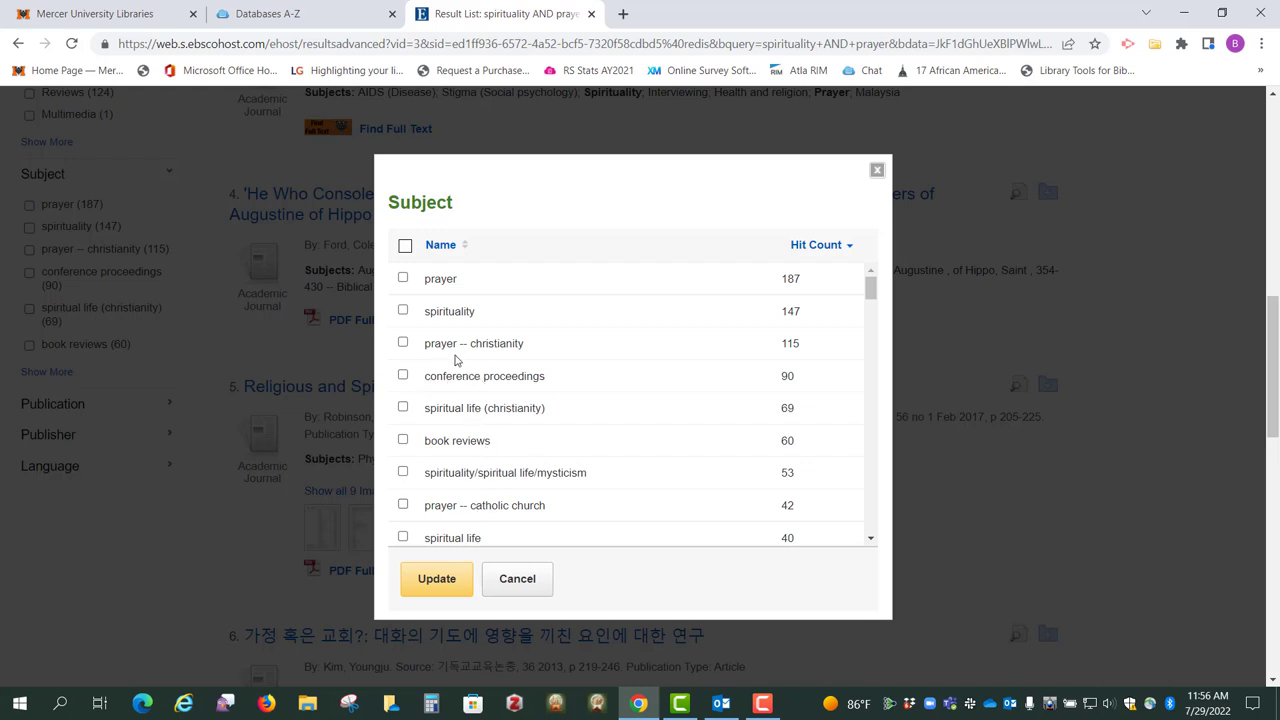
pyautogui.moveTo(500, 356)
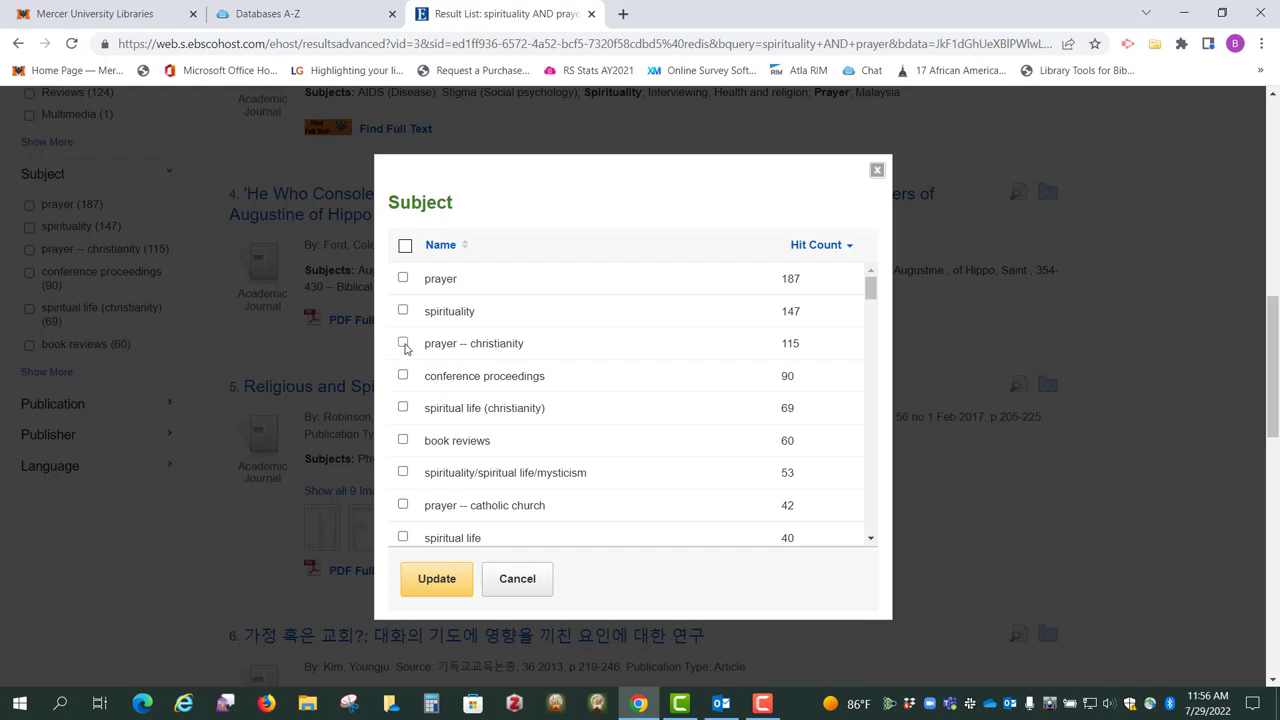
pyautogui.click(402, 343)
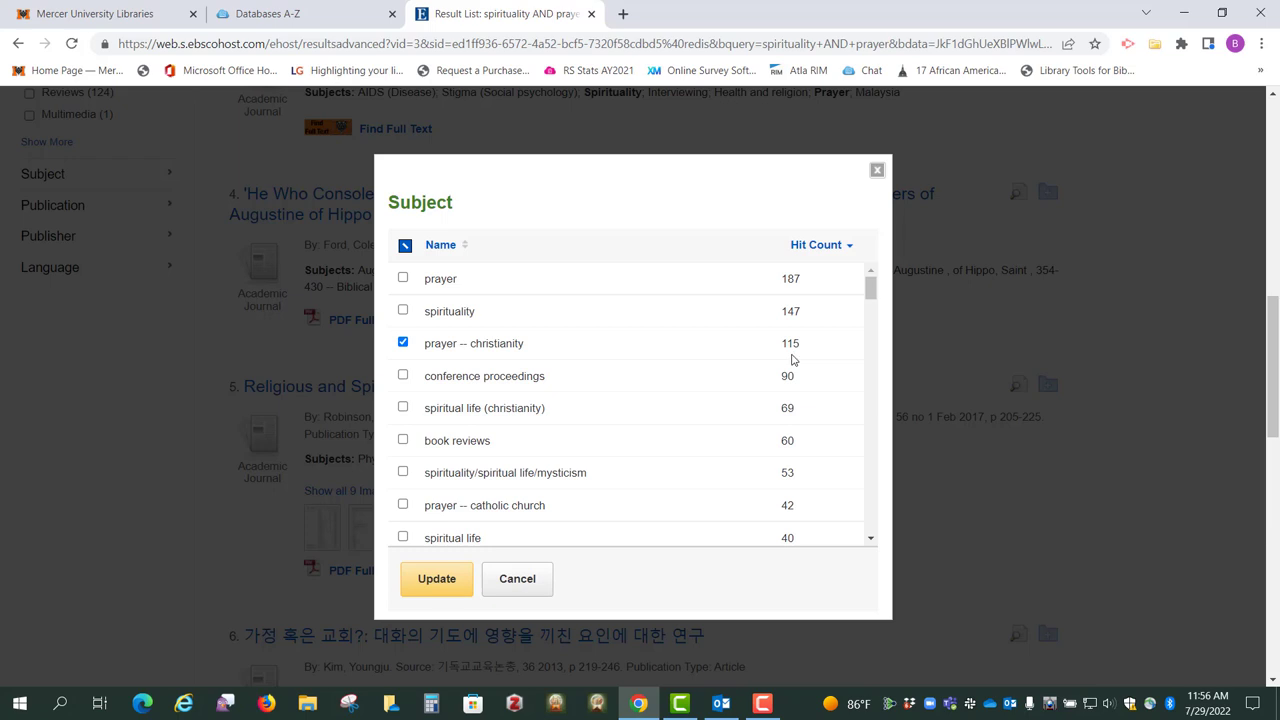
pyautogui.moveTo(418, 641)
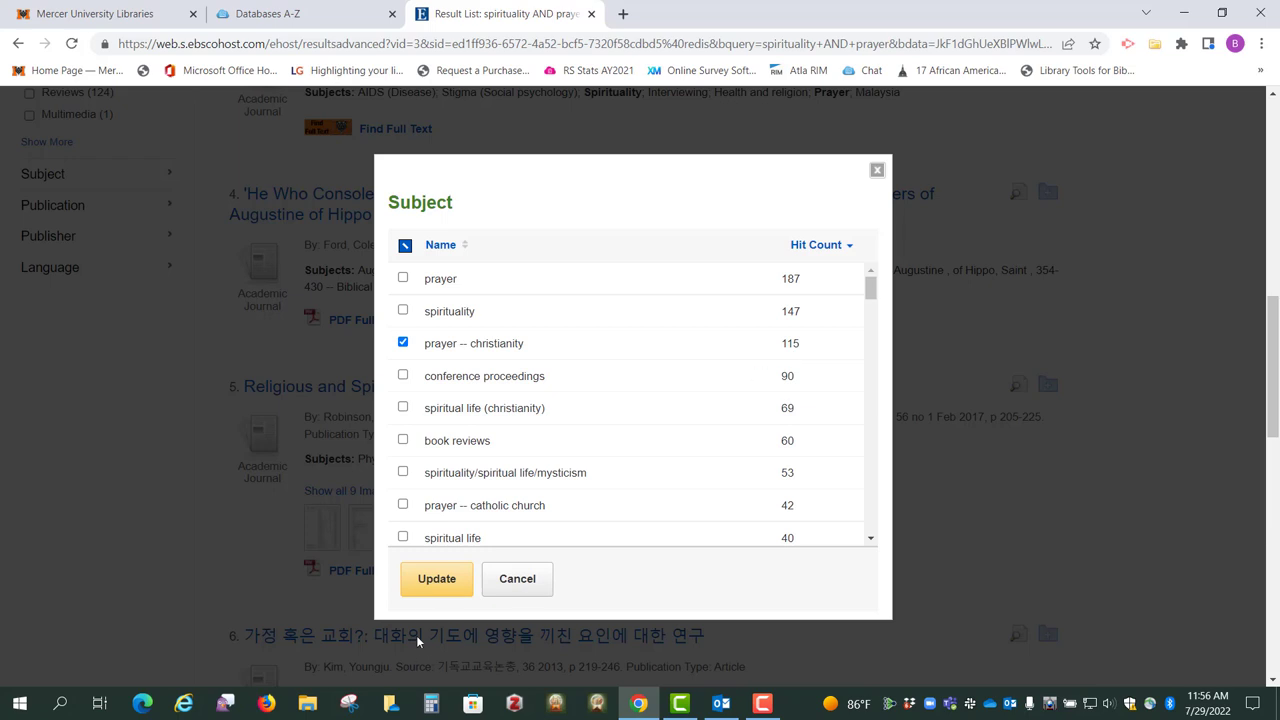
pyautogui.click(436, 578)
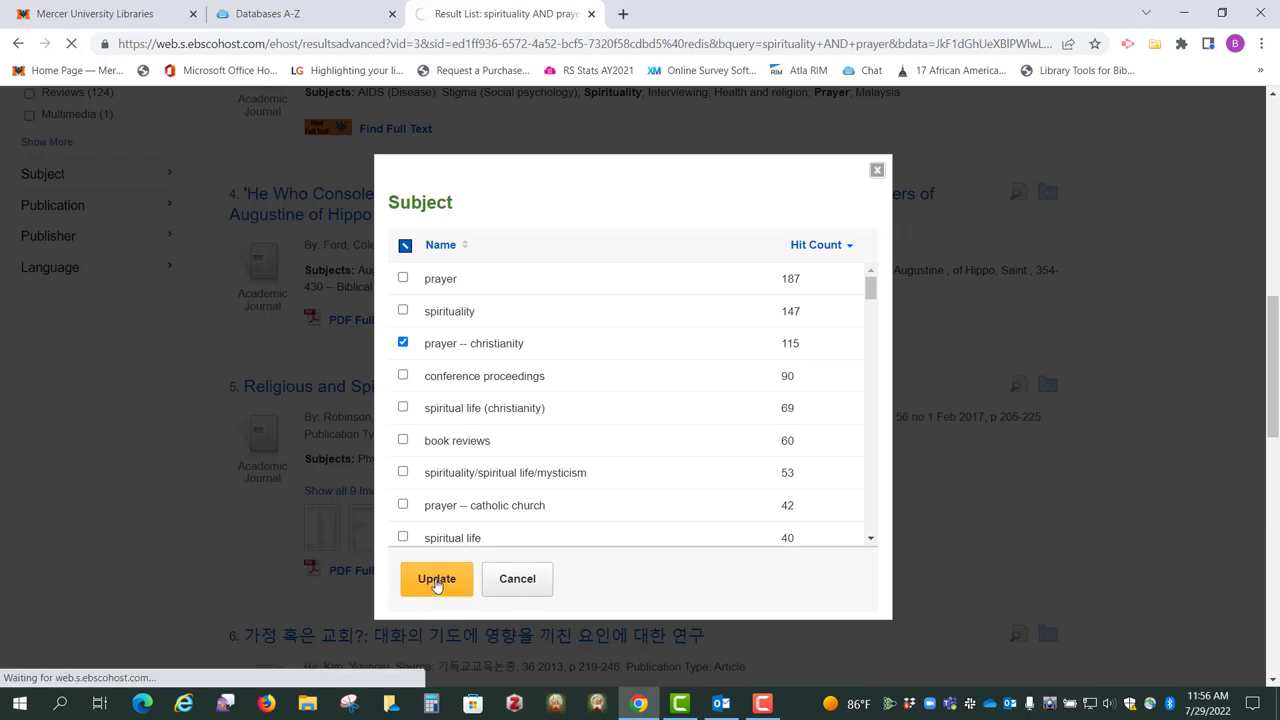
pyautogui.click(436, 578)
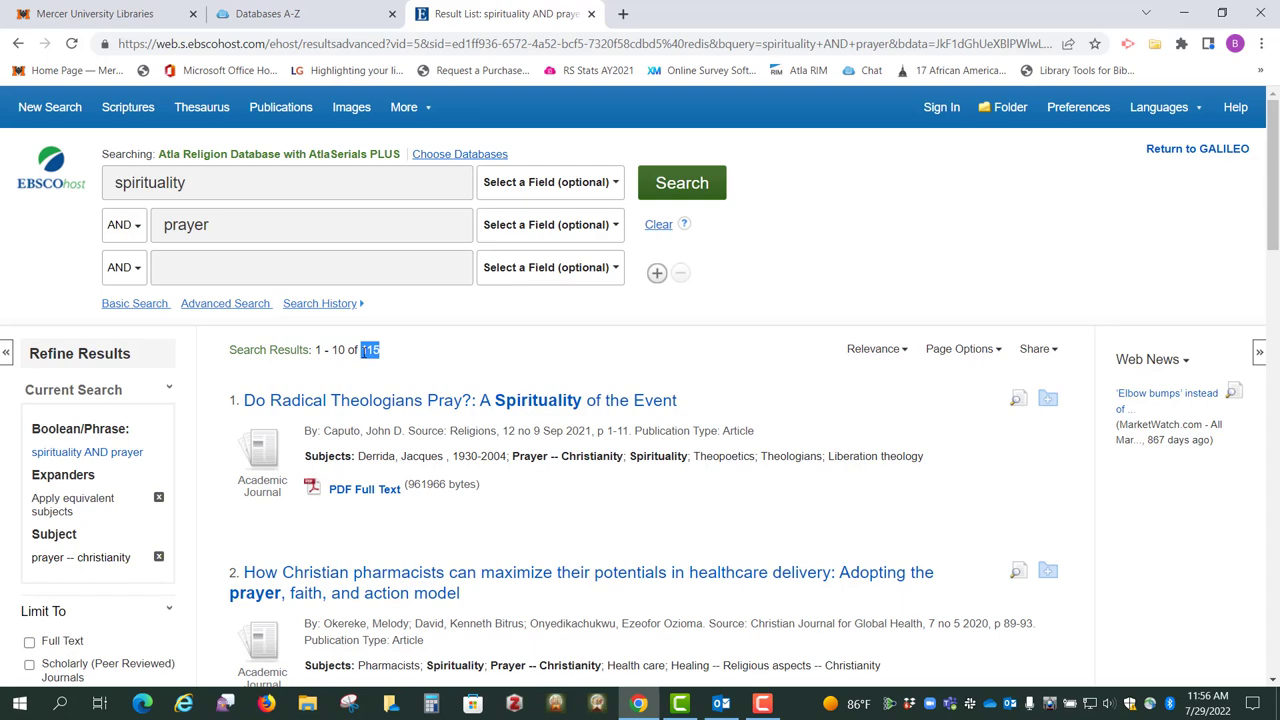
# - Apply the English language limit, cutting results to 103 articles
pyautogui.scroll(-3)
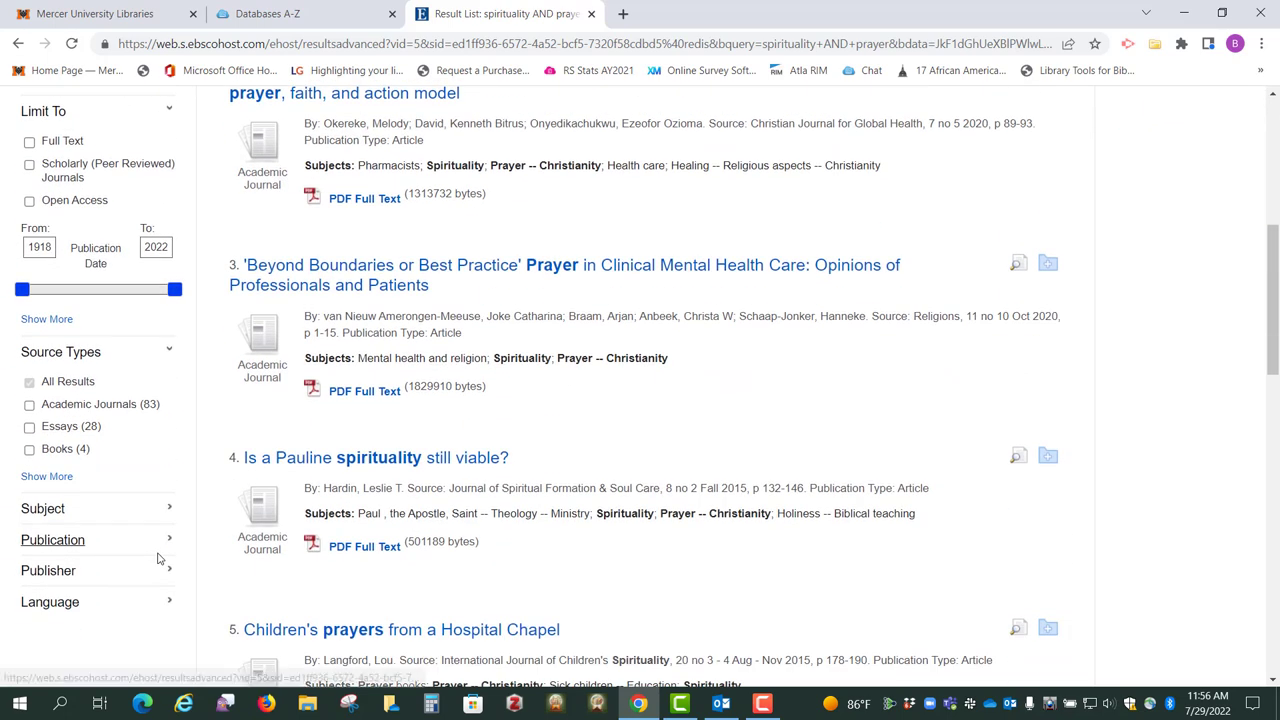
pyautogui.scroll(-3)
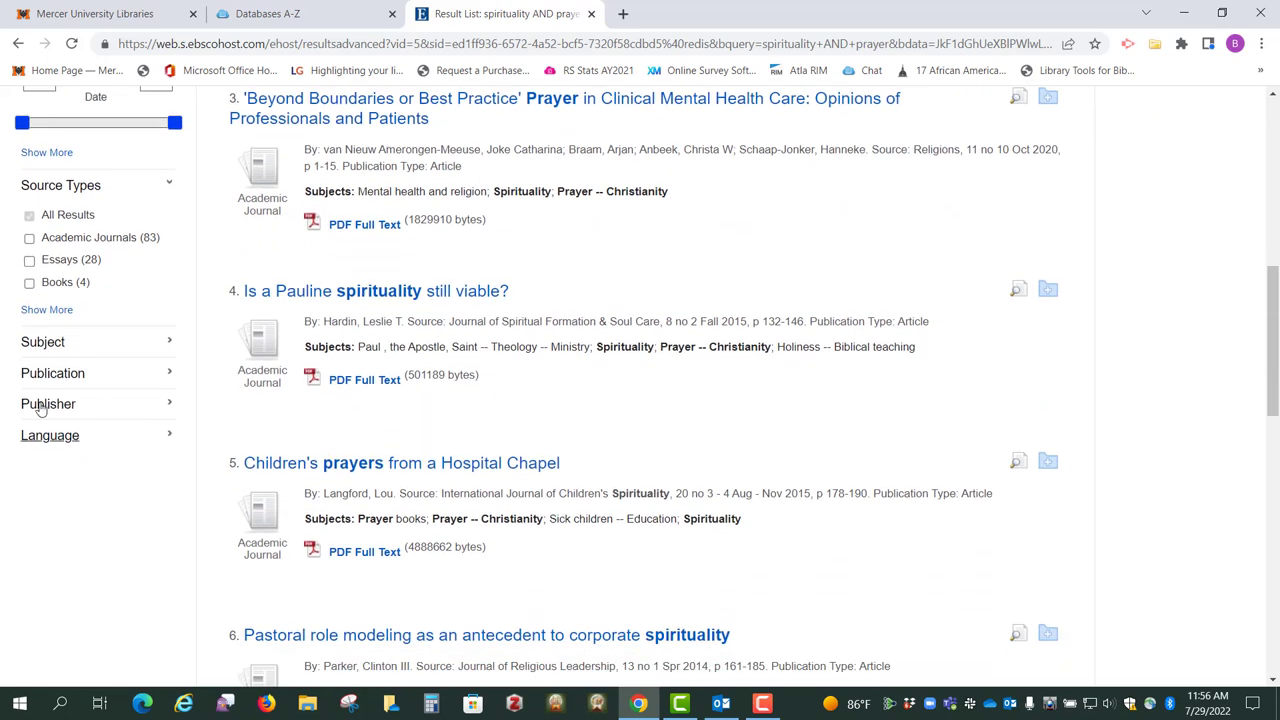
pyautogui.click(49, 435)
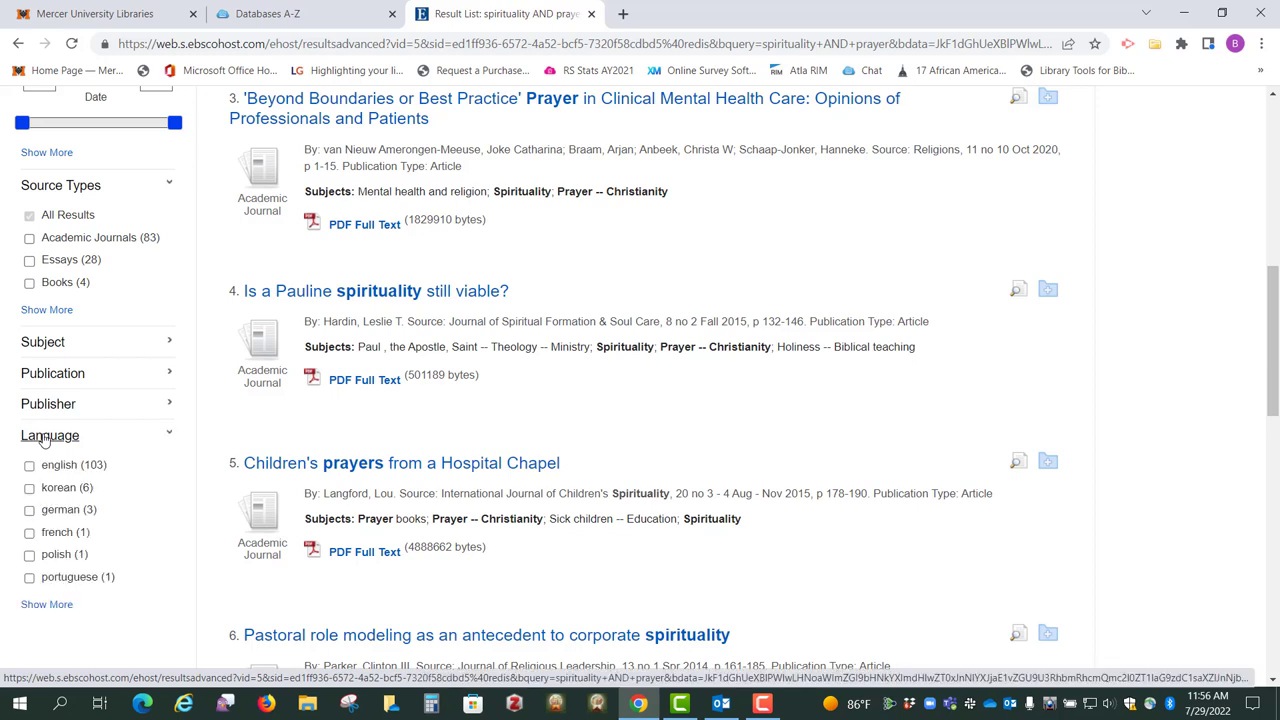
pyautogui.moveTo(125, 489)
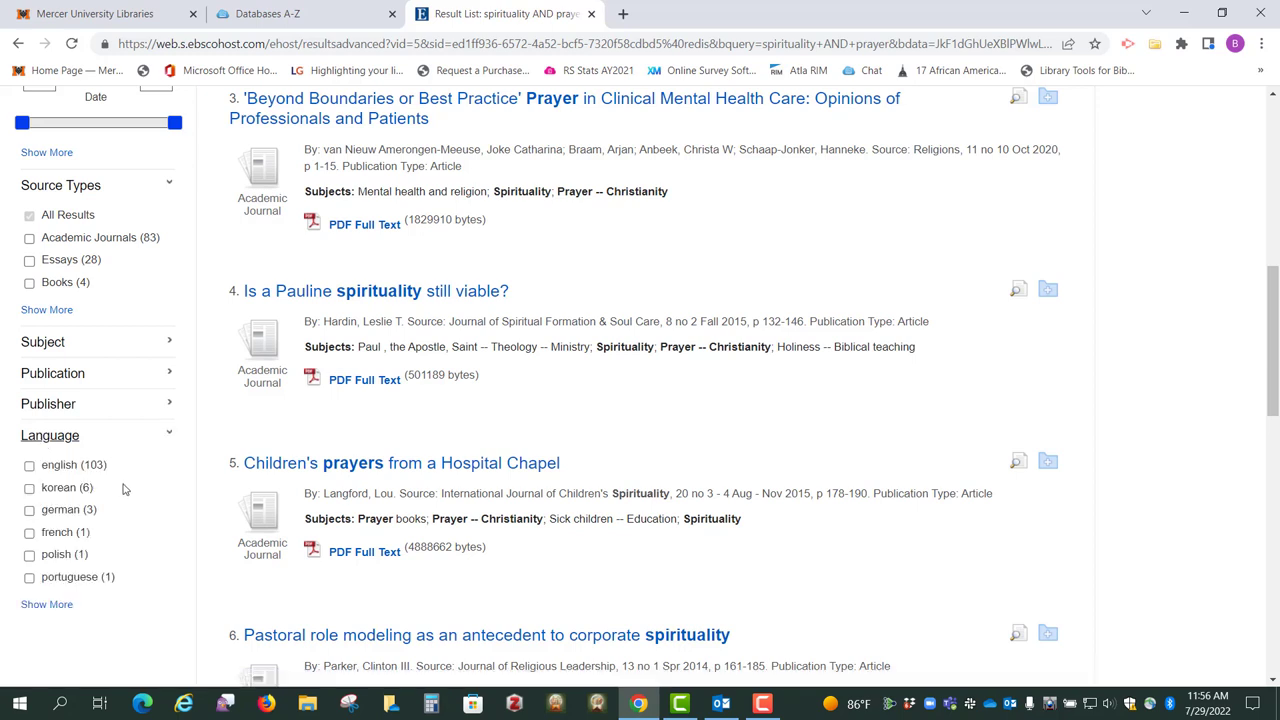
pyautogui.moveTo(120, 485)
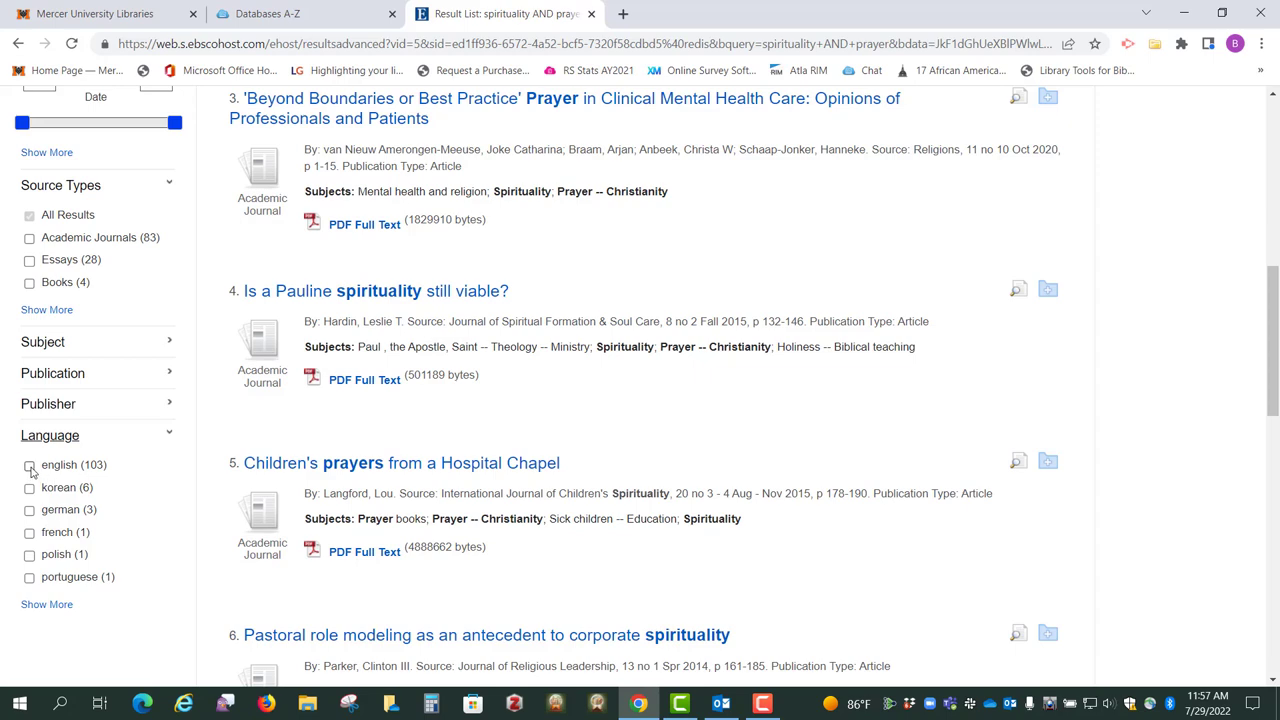
pyautogui.click(29, 464)
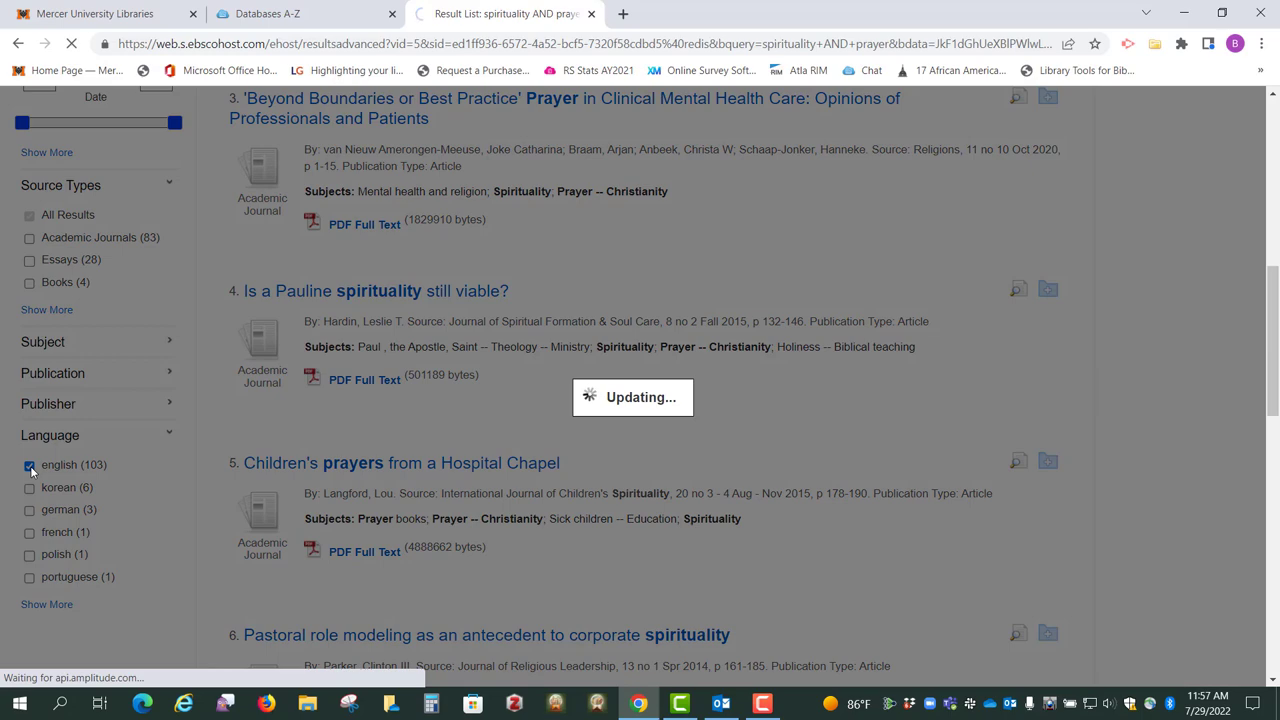
pyautogui.click(29, 464)
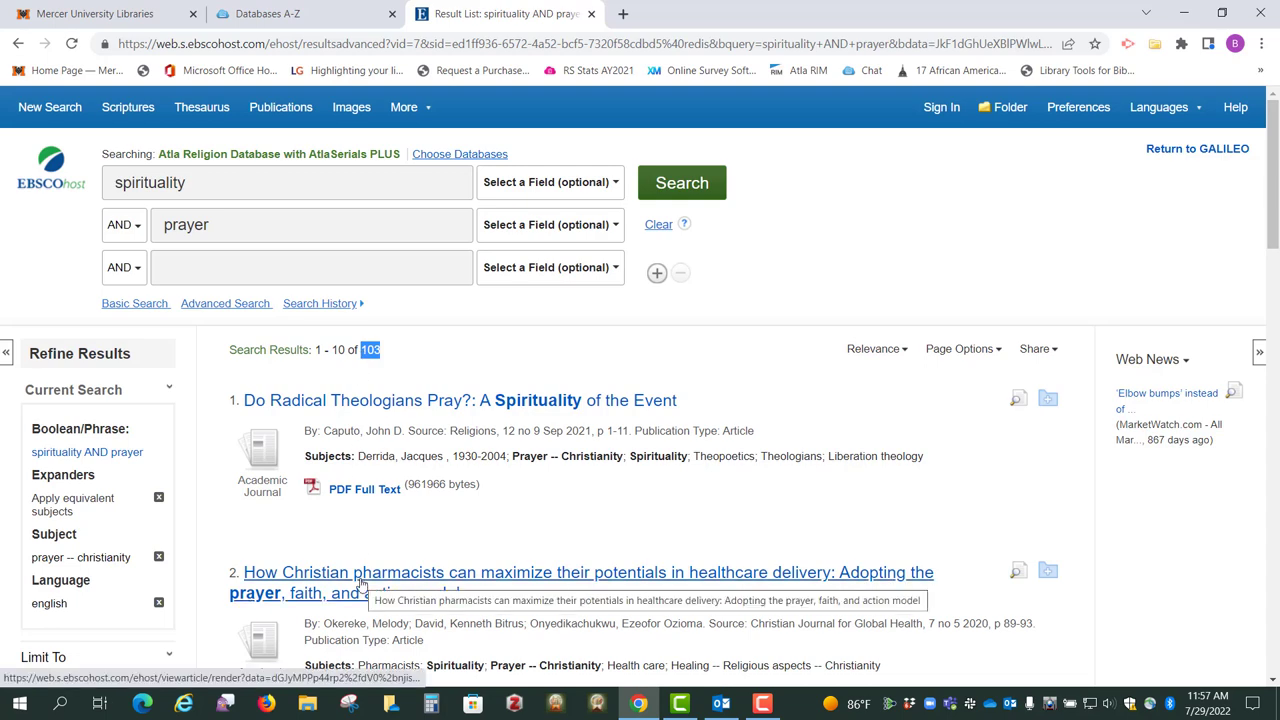
pyautogui.scroll(-3)
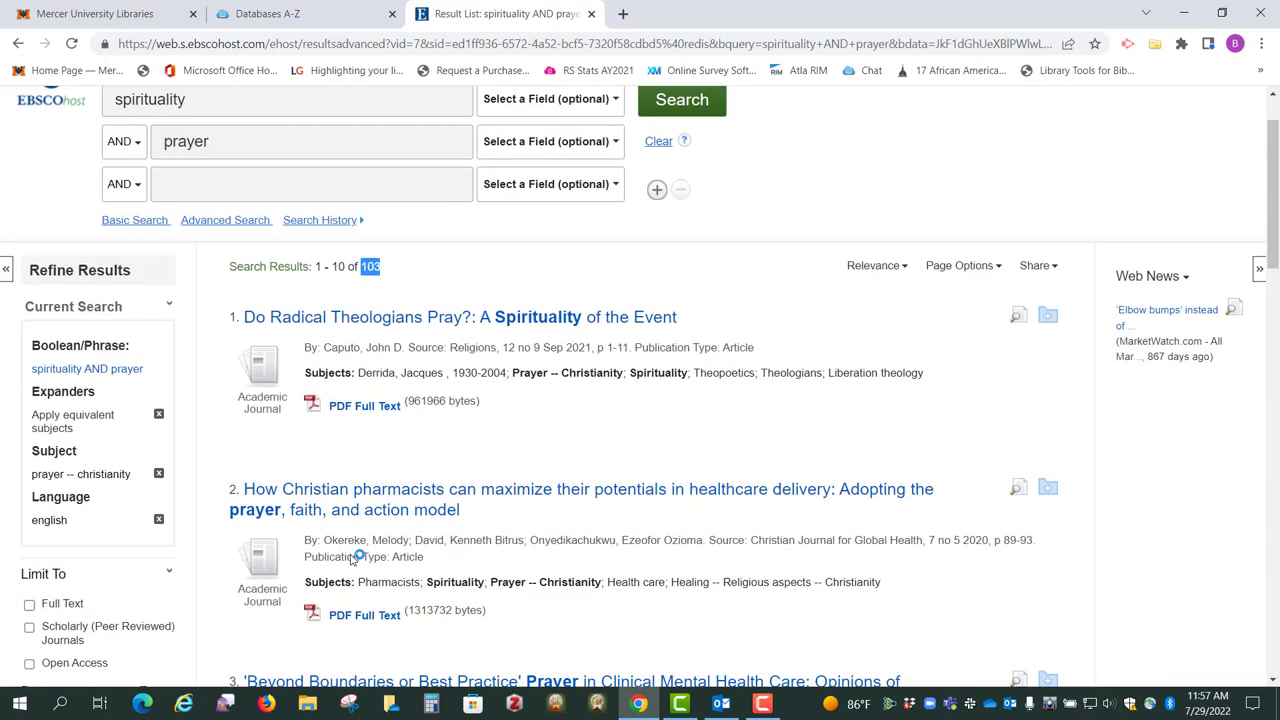
pyautogui.scroll(-3)
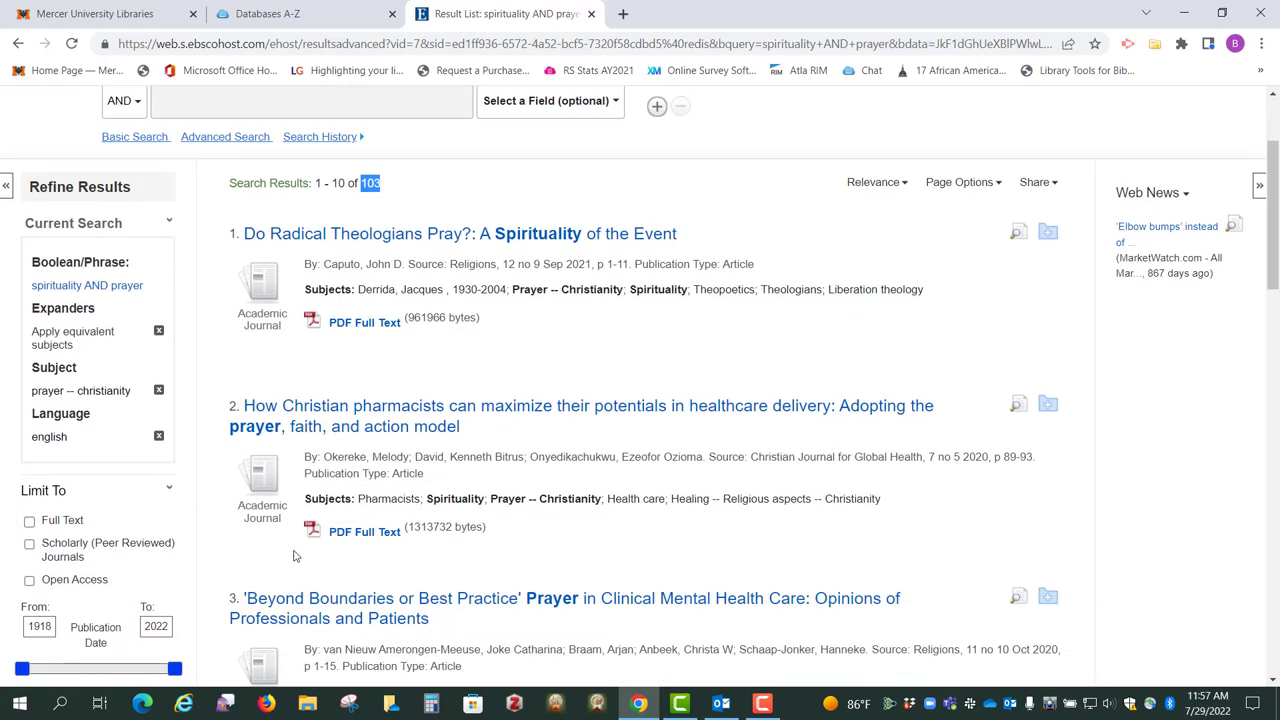
pyautogui.scroll(-3)
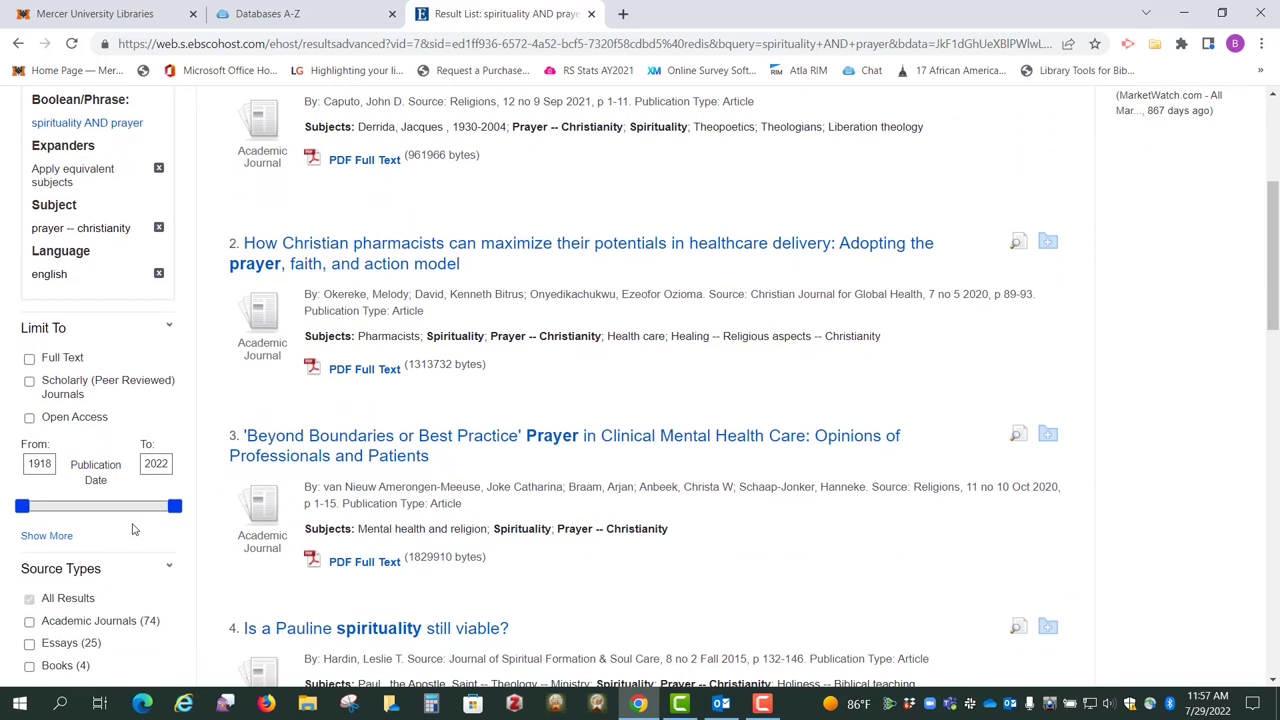
pyautogui.scroll(-3)
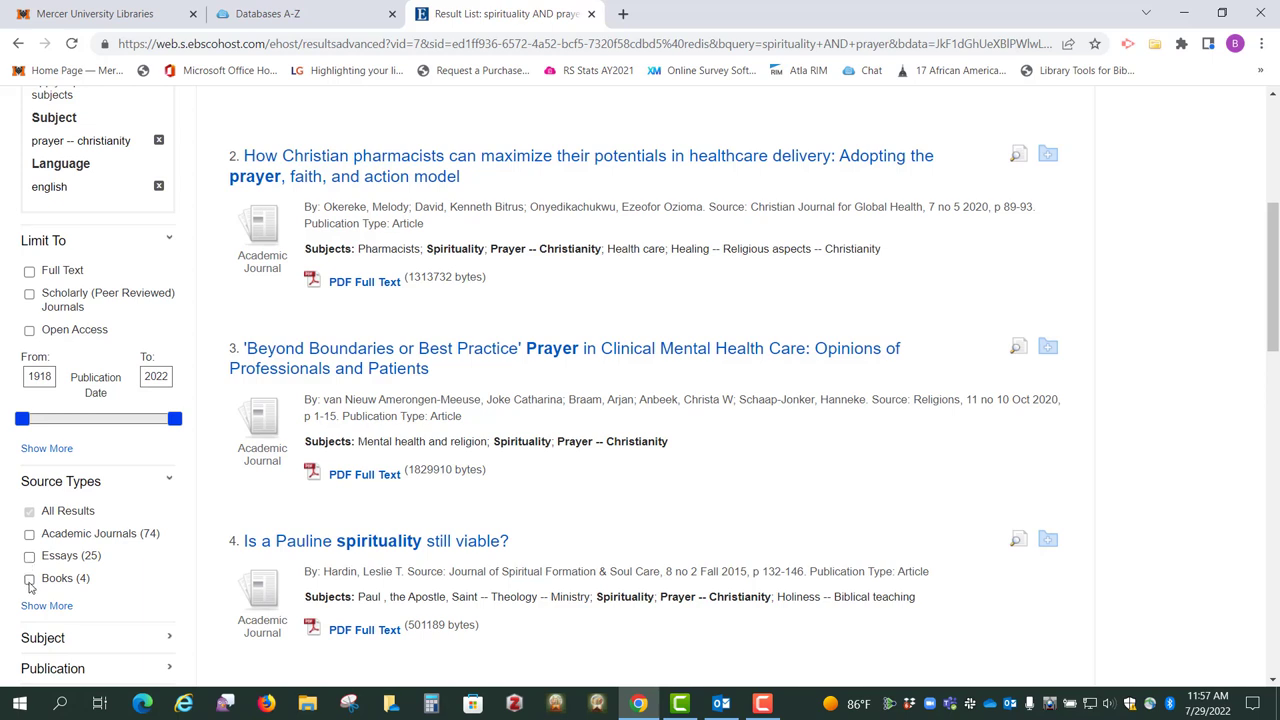
pyautogui.moveTo(224, 516)
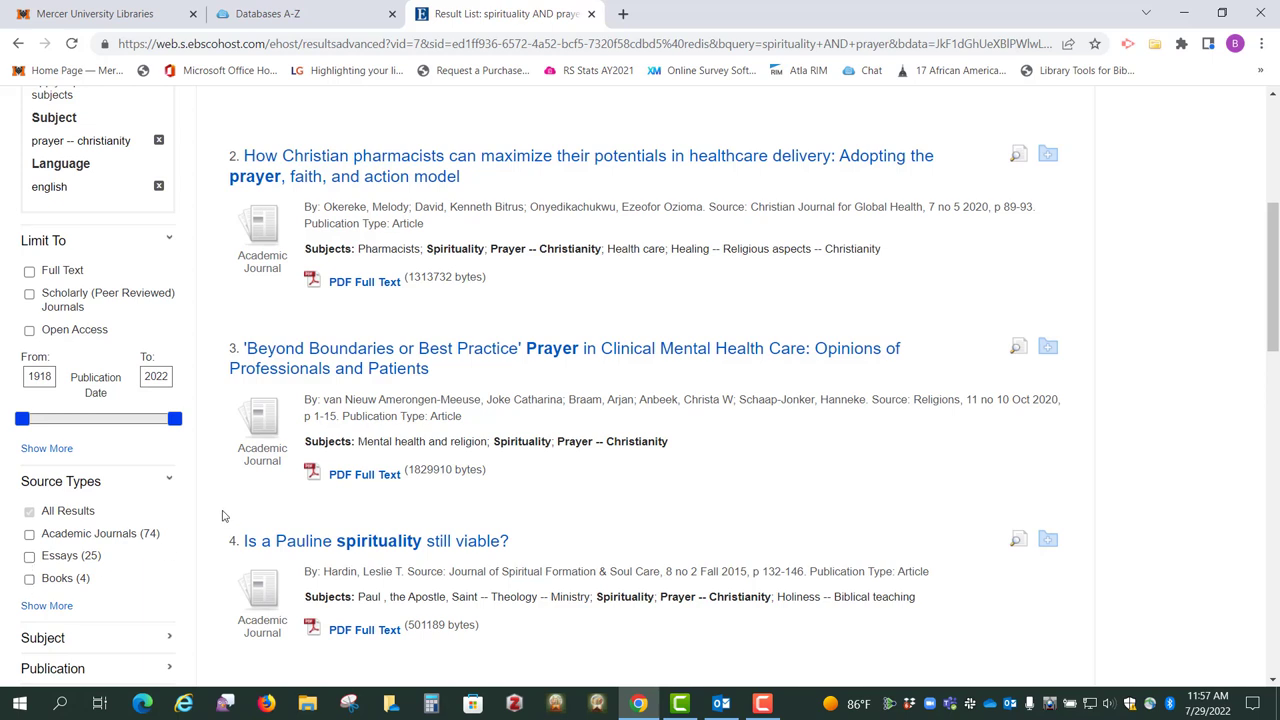